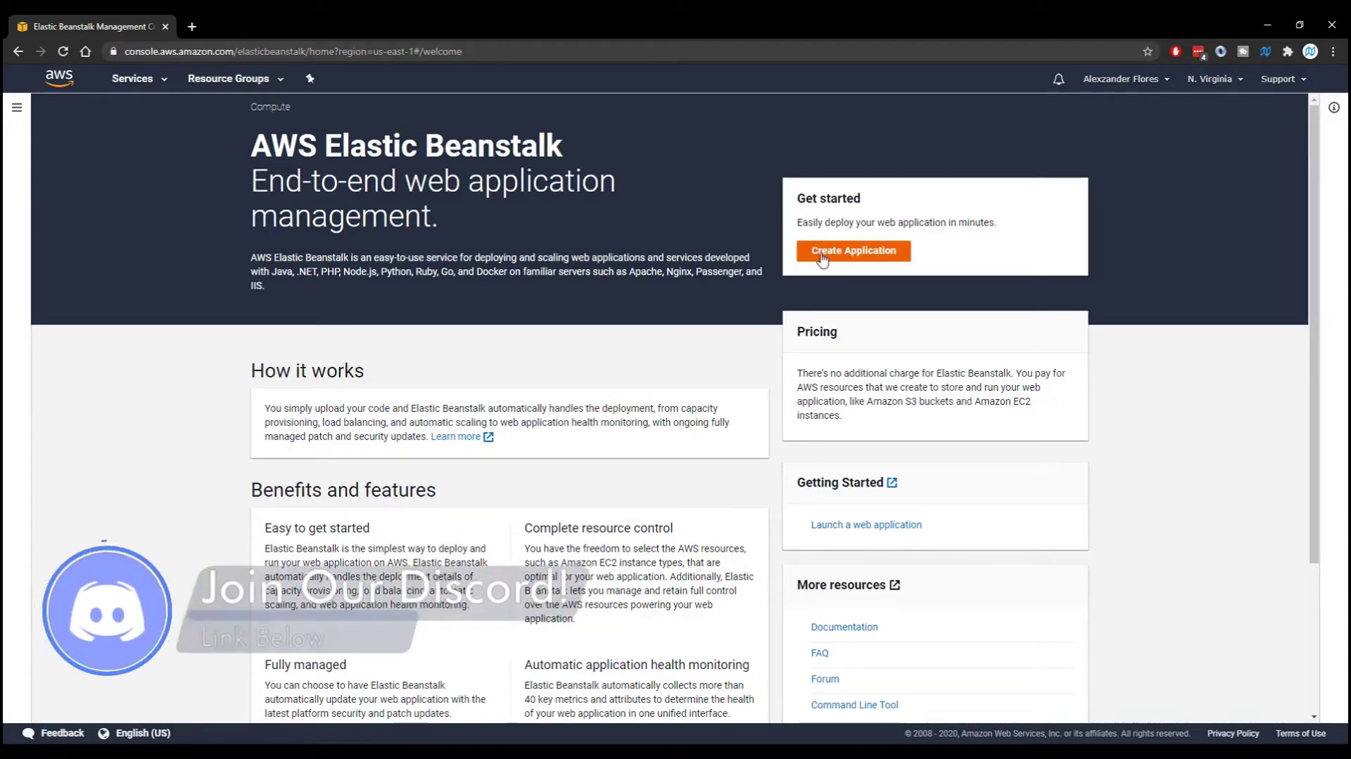
Step: Start a new Elastic Beanstalk application named tutorial-demo
click(852, 250)
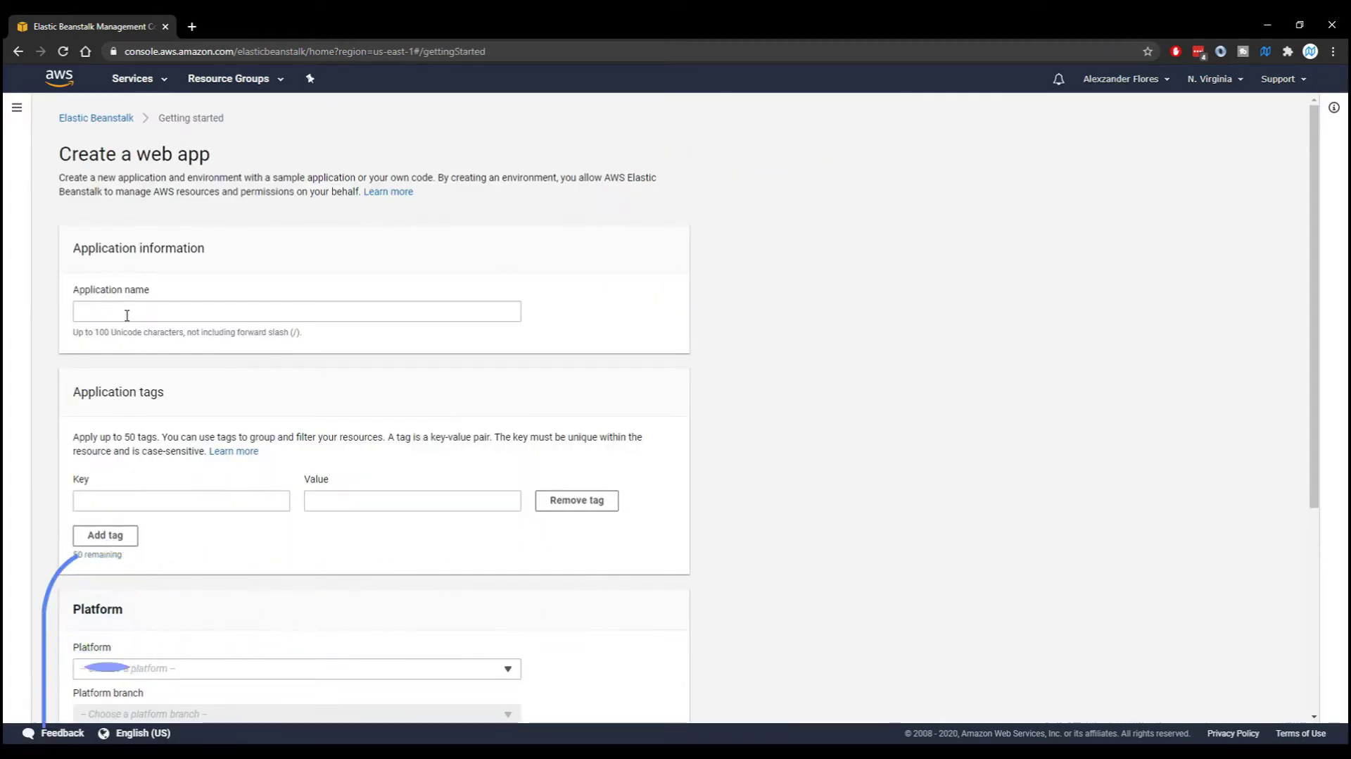
text(tut)
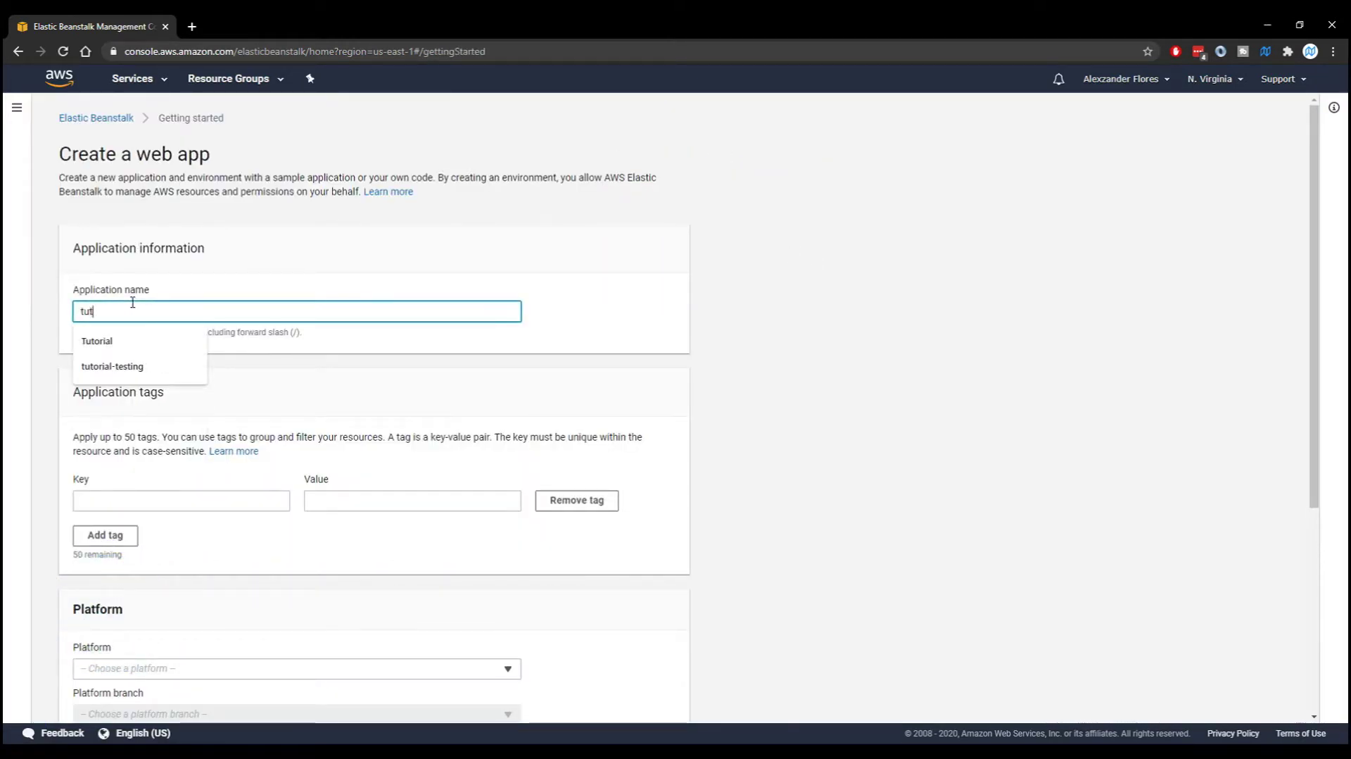
text(tutorial-demo)
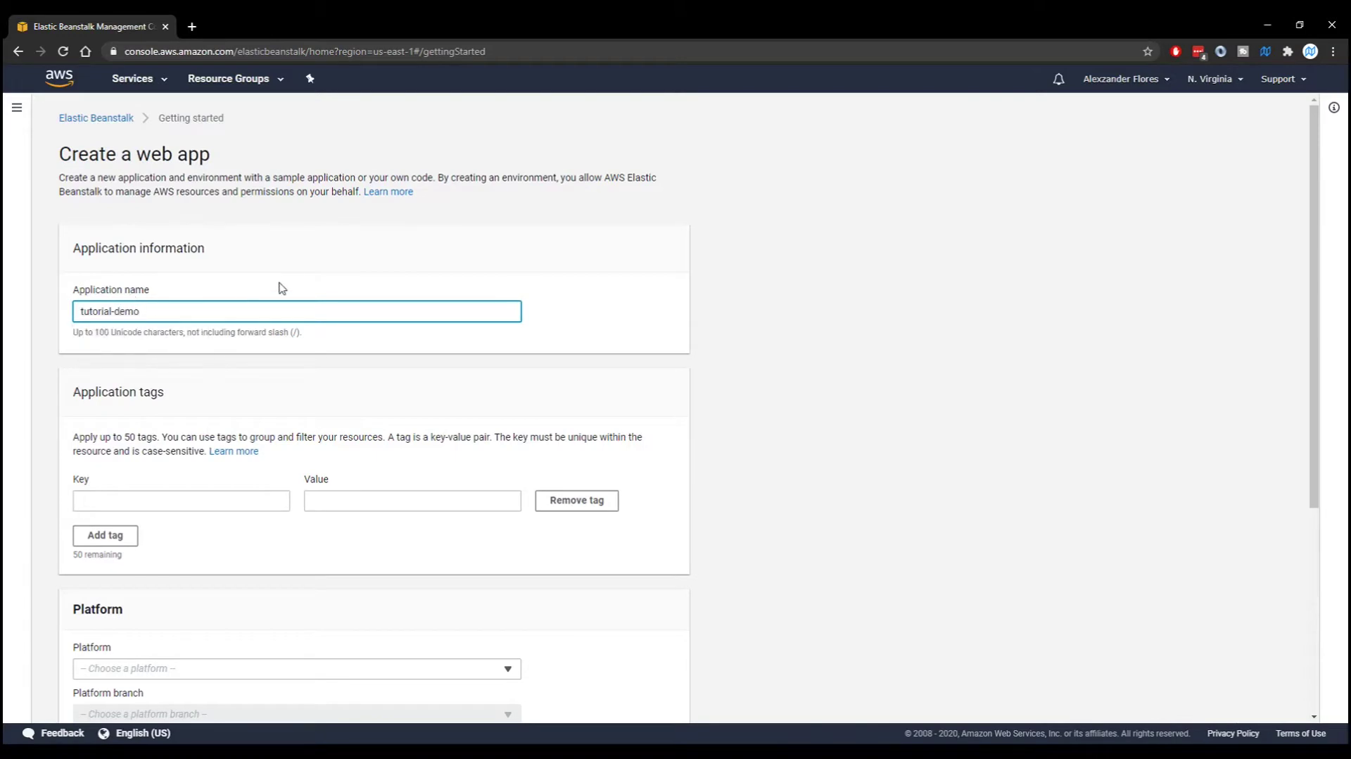
scroll(down, 3)
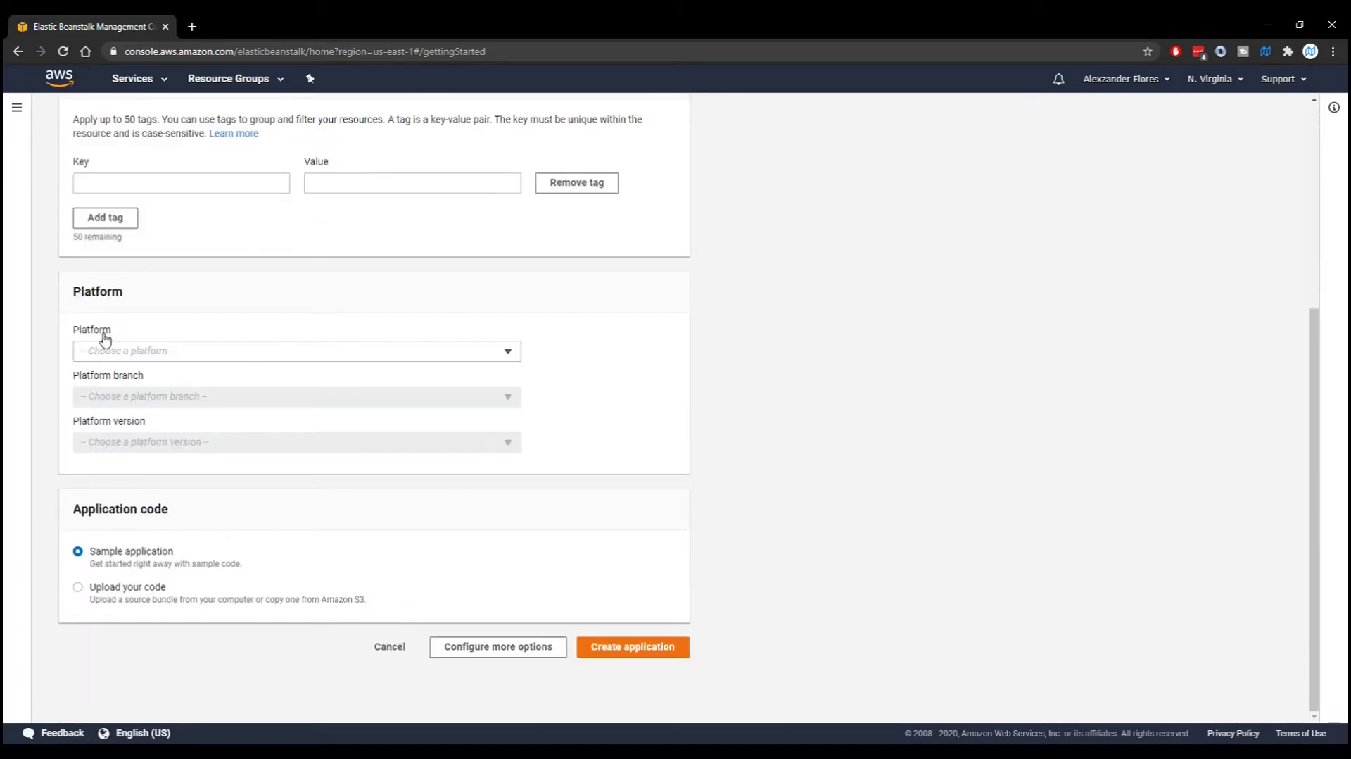
Step: Choose the Node.js platform with the Node.js 12 branch and upload your own code
click(295, 349)
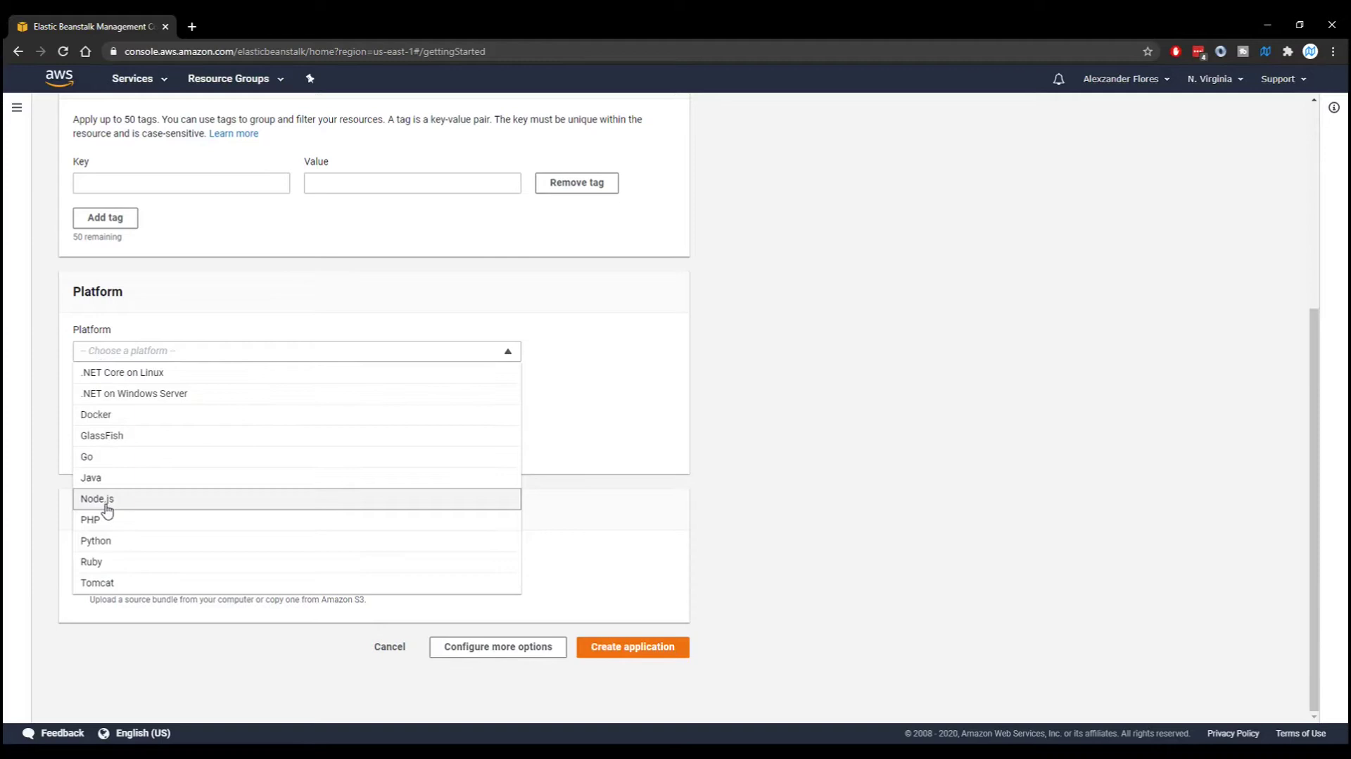
click(96, 498)
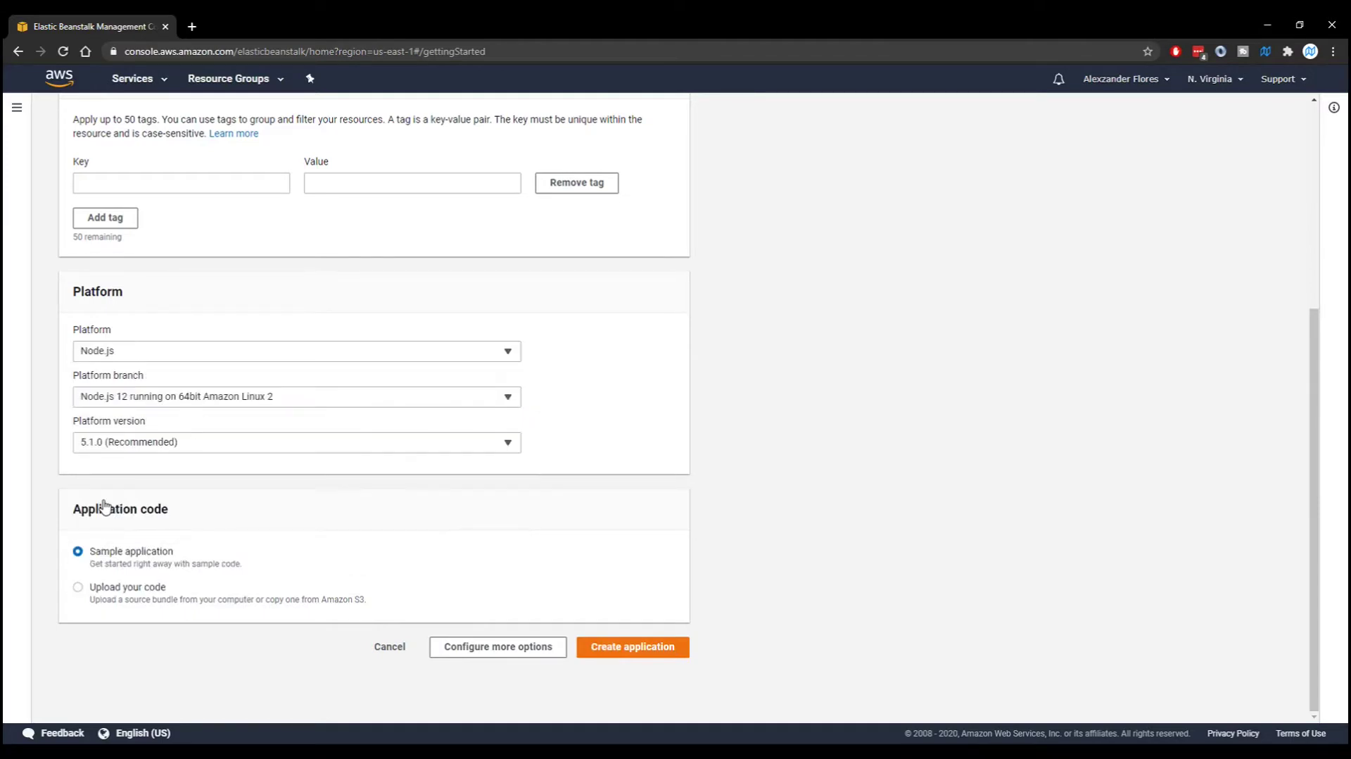
click(296, 396)
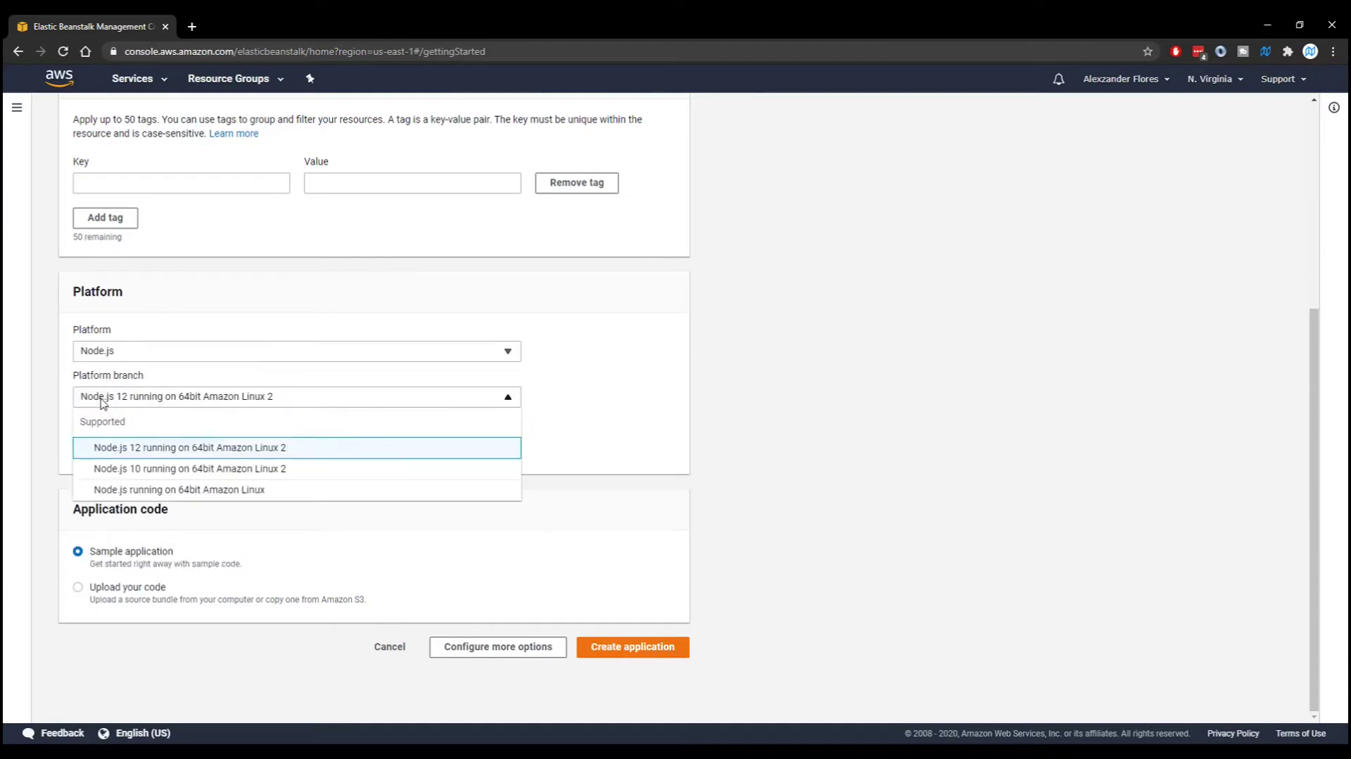
click(77, 587)
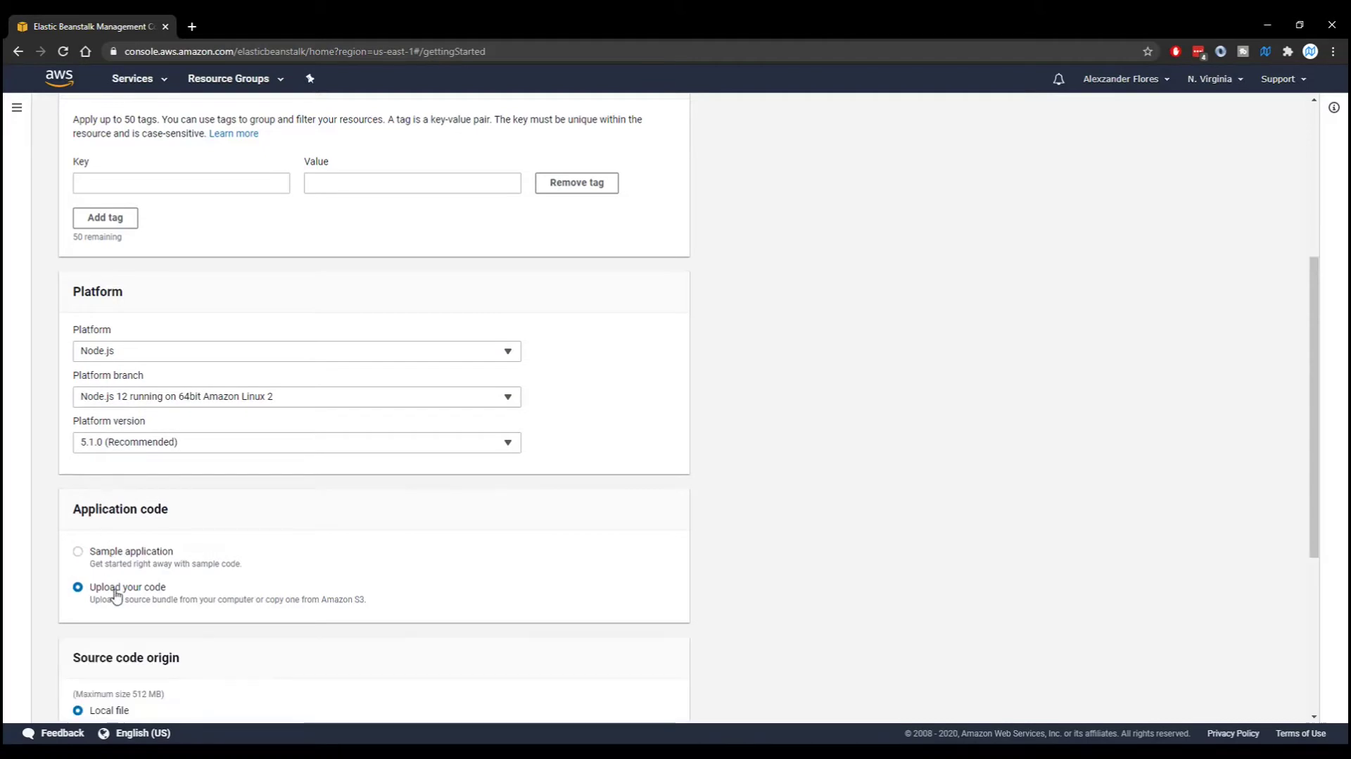
scroll(down, 3)
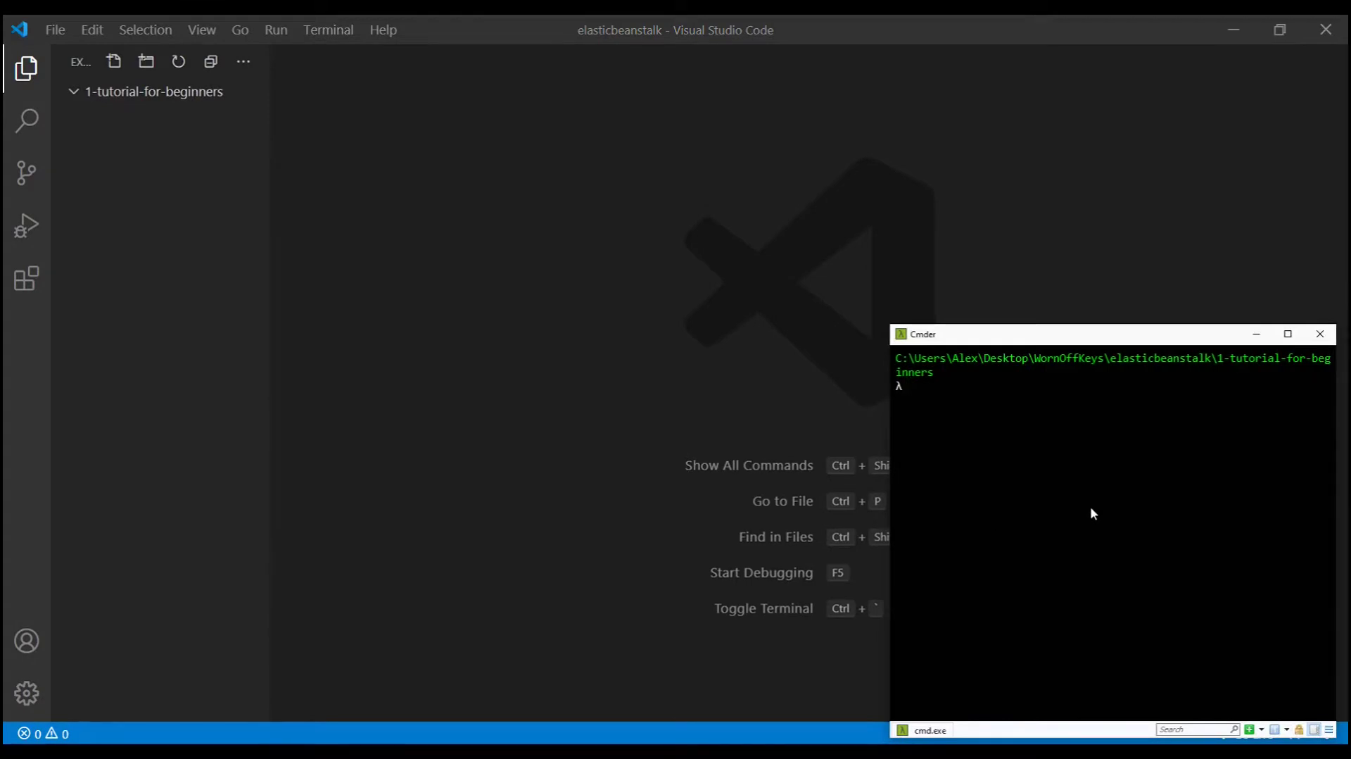
Step: Run npm init and create server.js with the Express Hello World server
text(npm init -y)
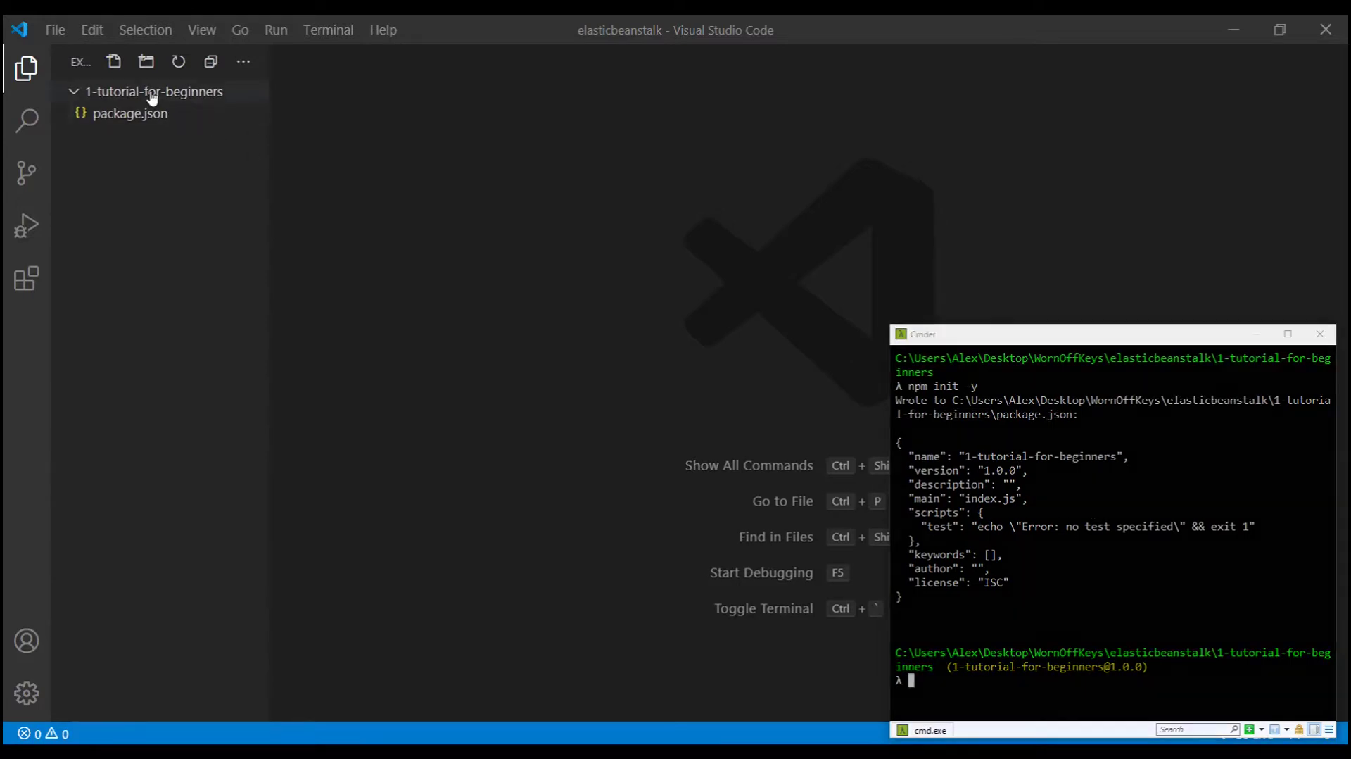
text(serve)
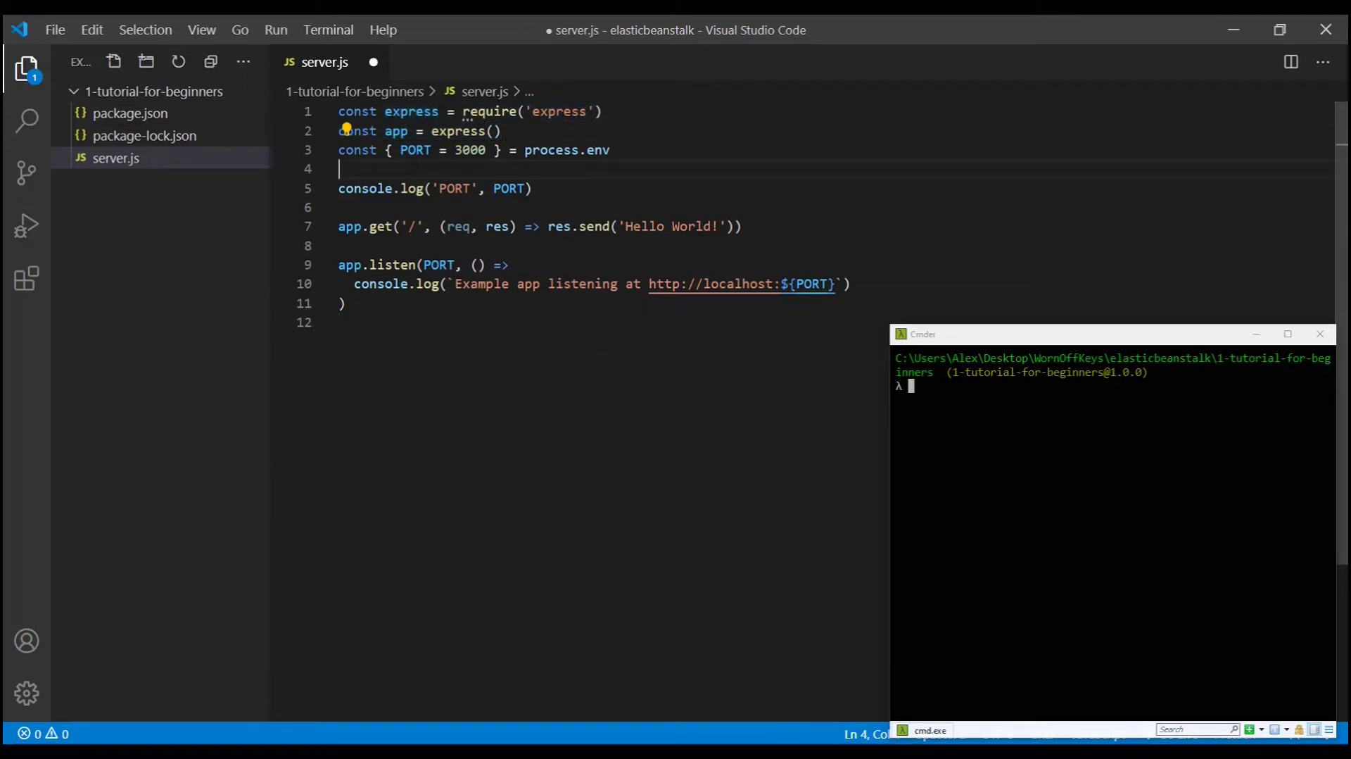
Step: Add a temporary // process.env.PORT comment in server.js, then delete it
double_click(415, 149)
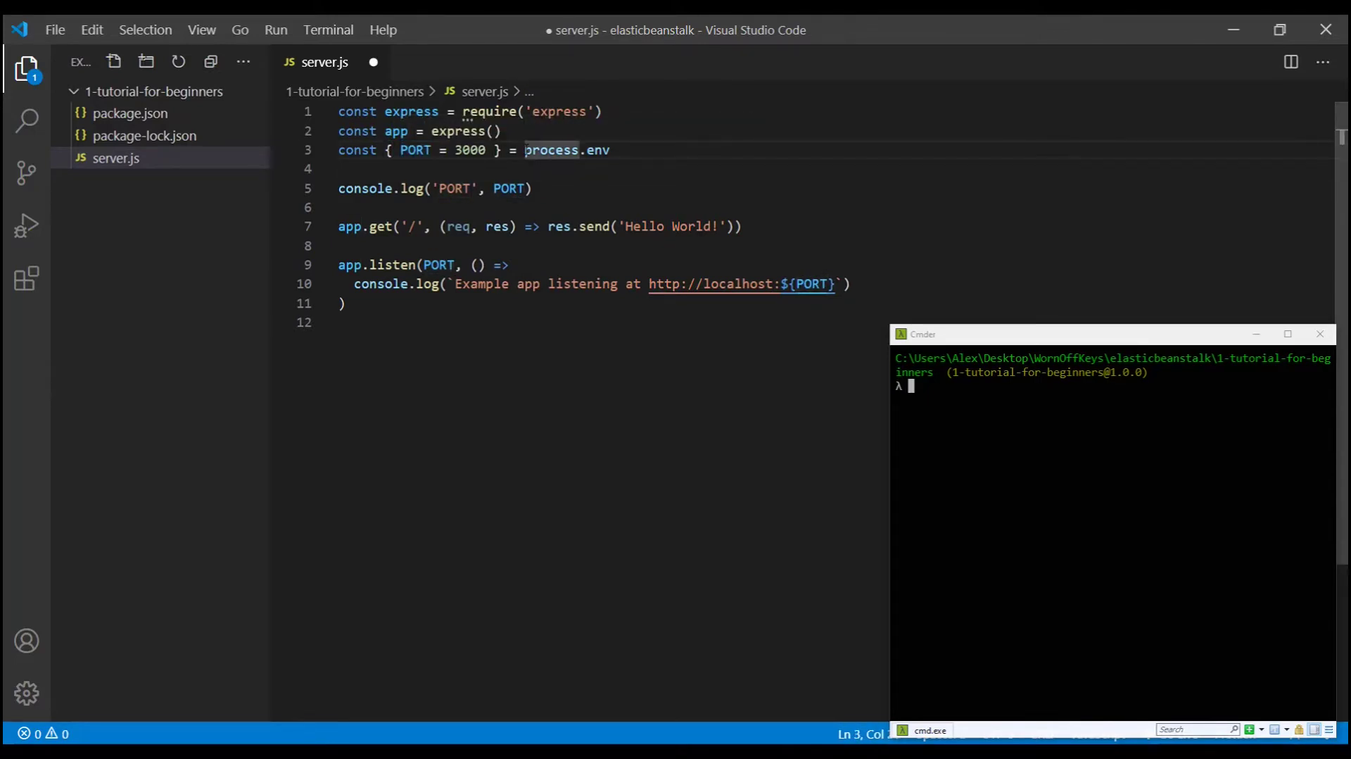
double_click(551, 150)
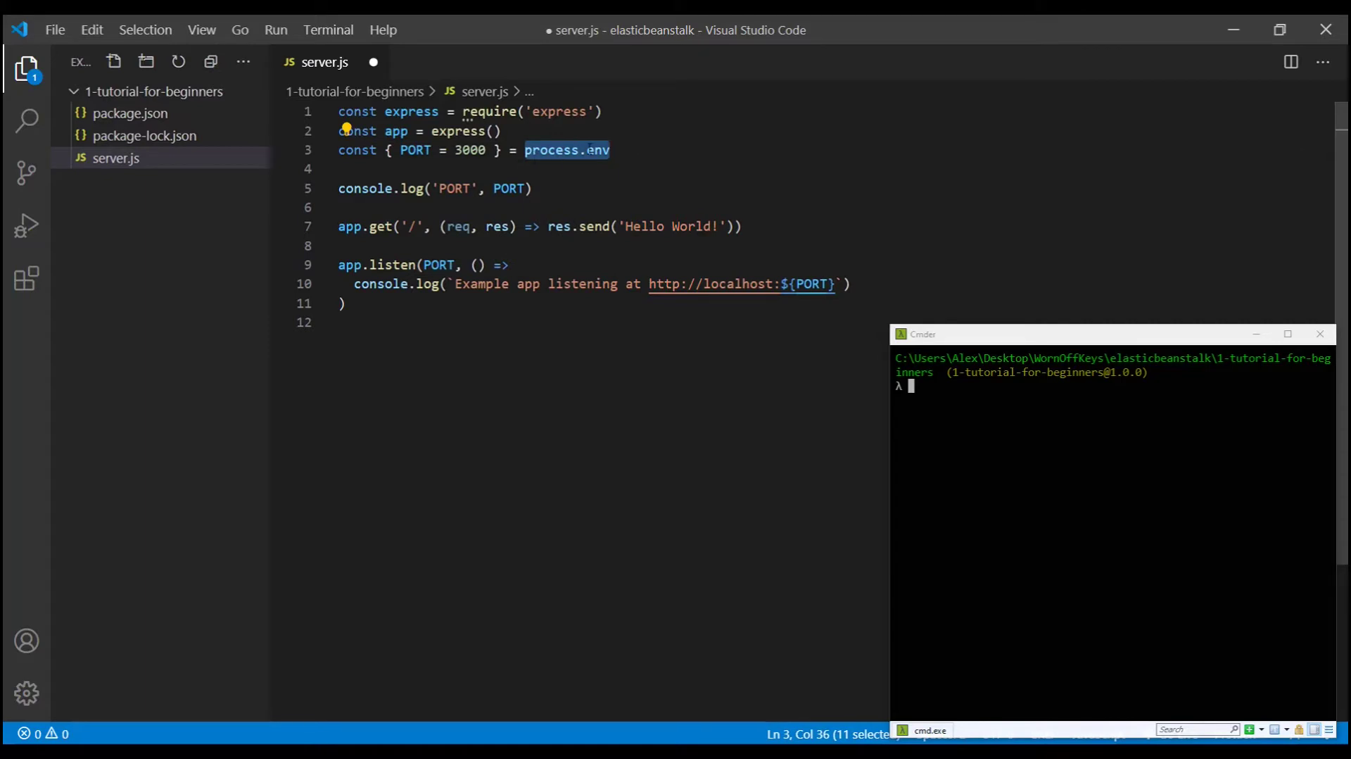
text(//)
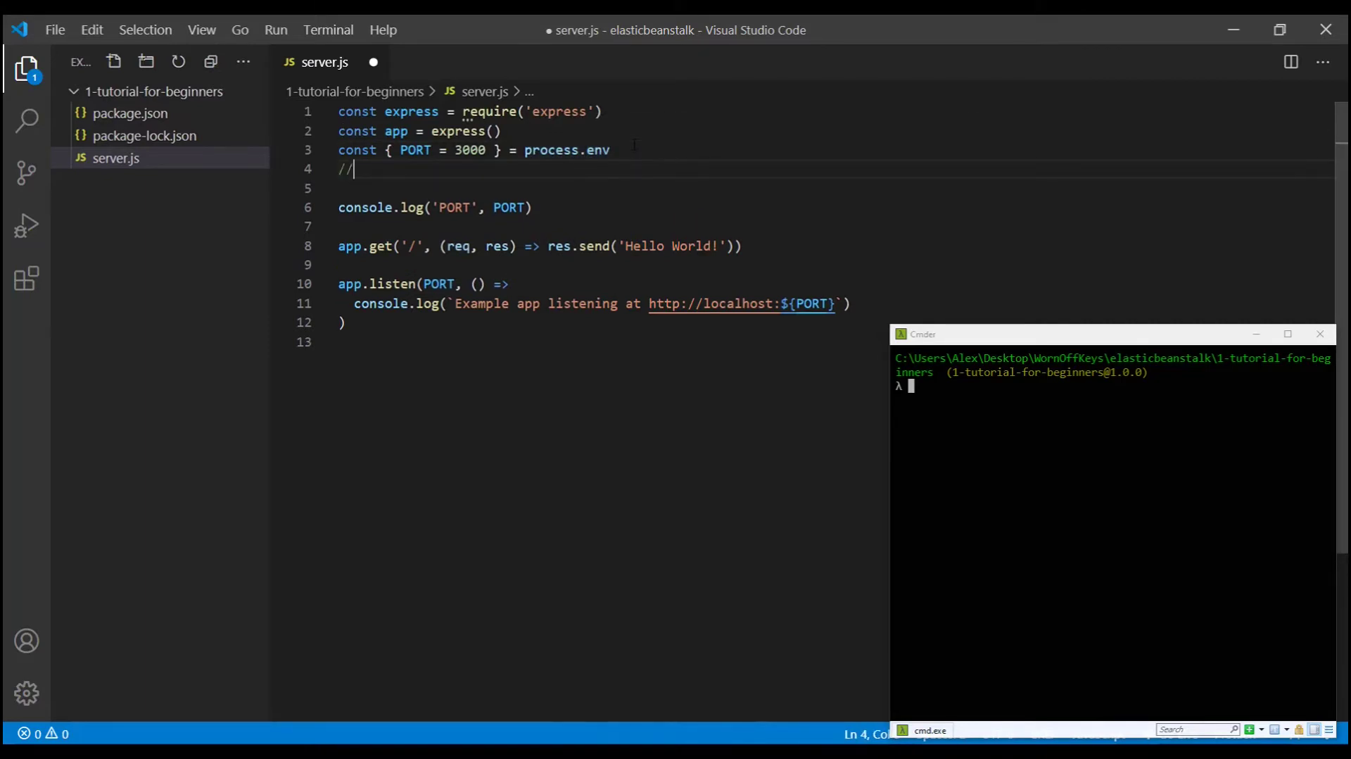
text(process)
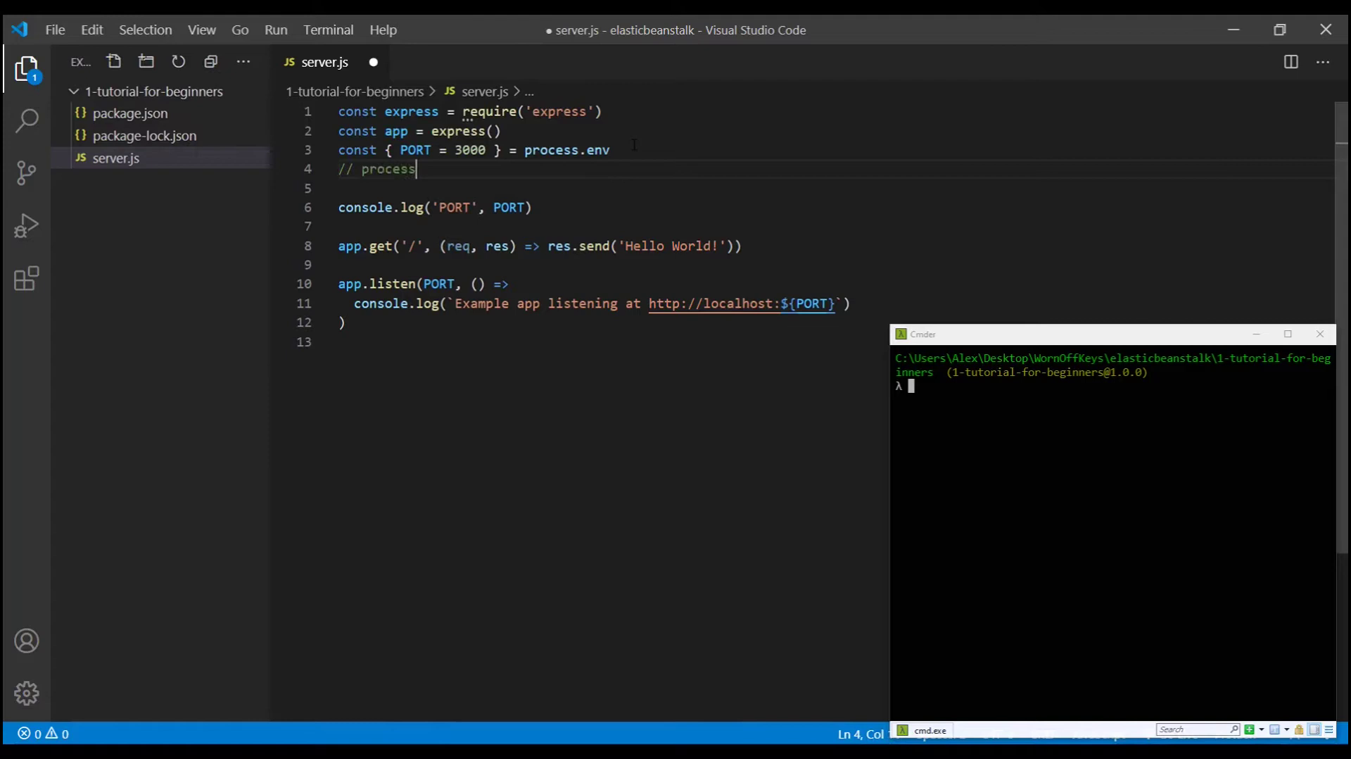
text(.env.PORT)
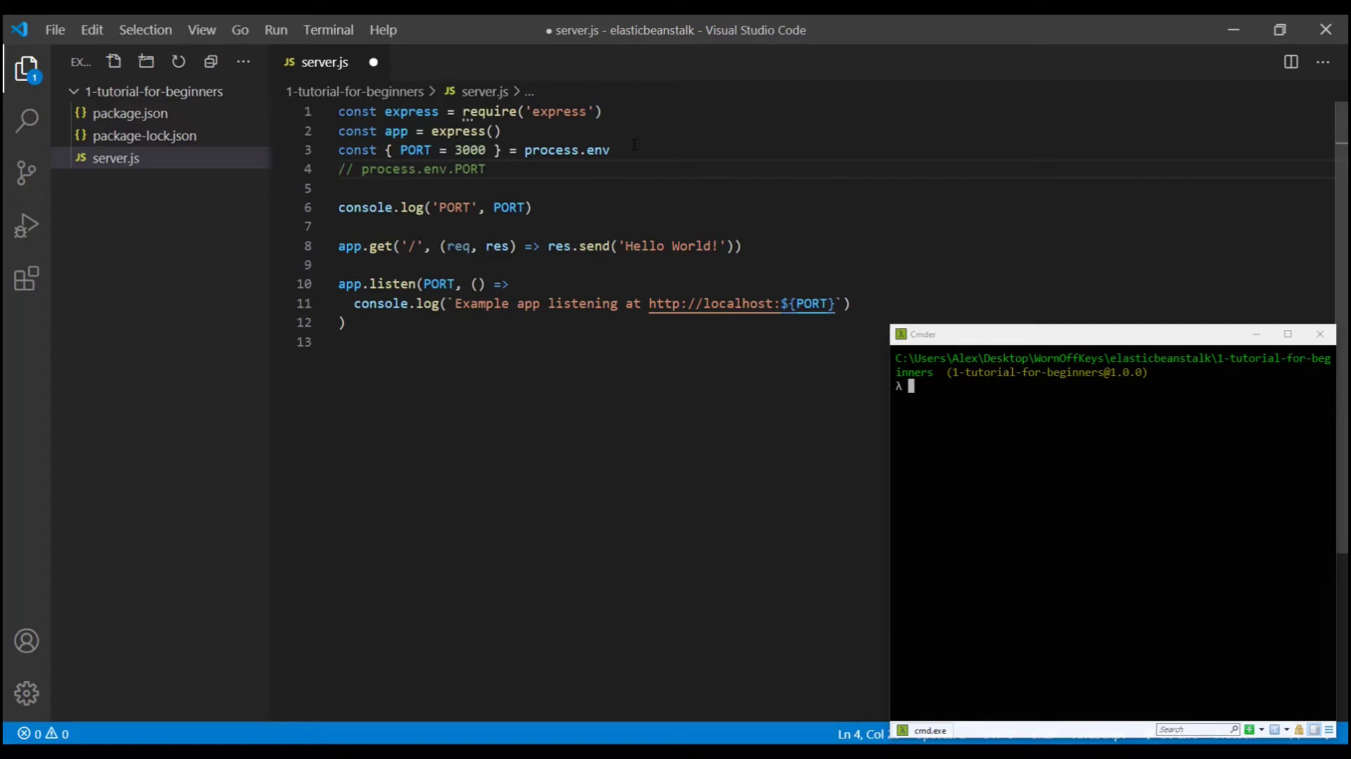
drag(361, 169, 485, 169)
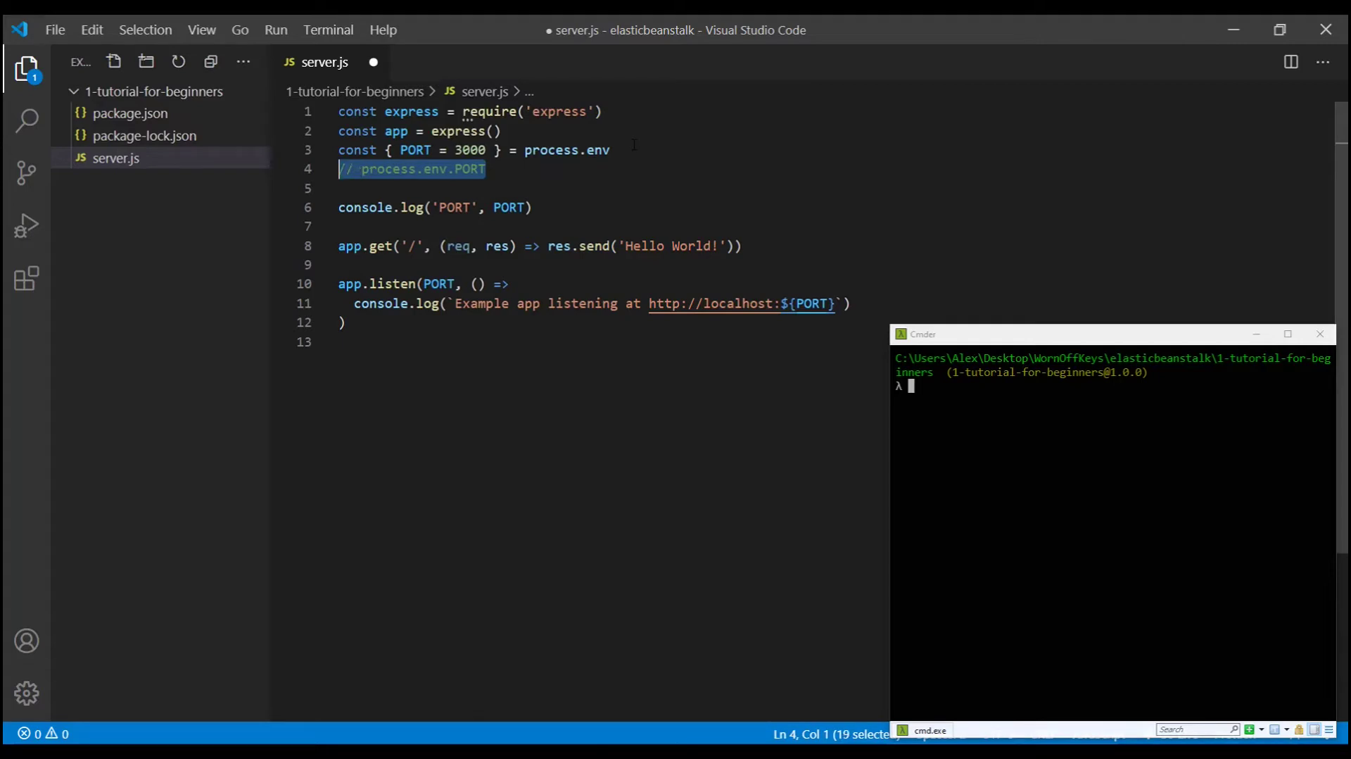
key(Delete)
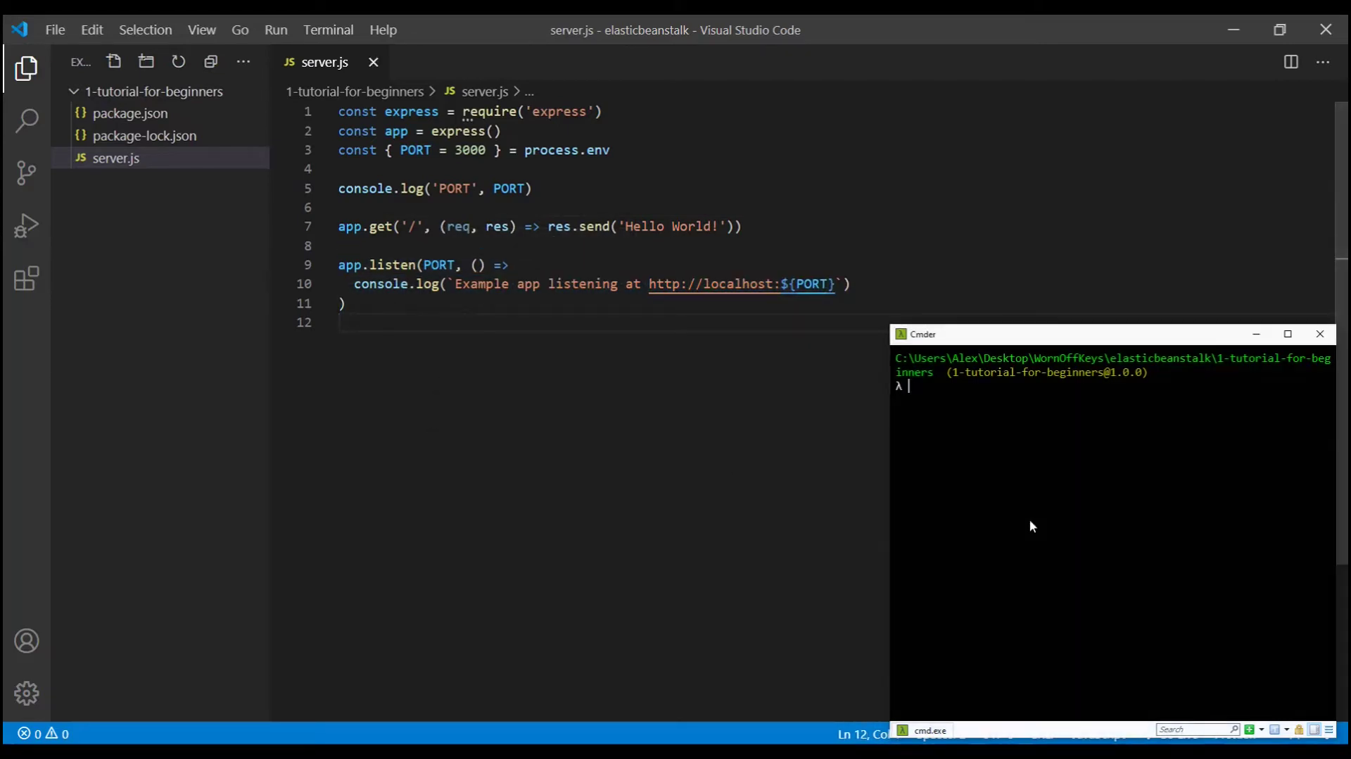
Step: Install express with npm and run node server.js to serve on port 3000
text(npm install)
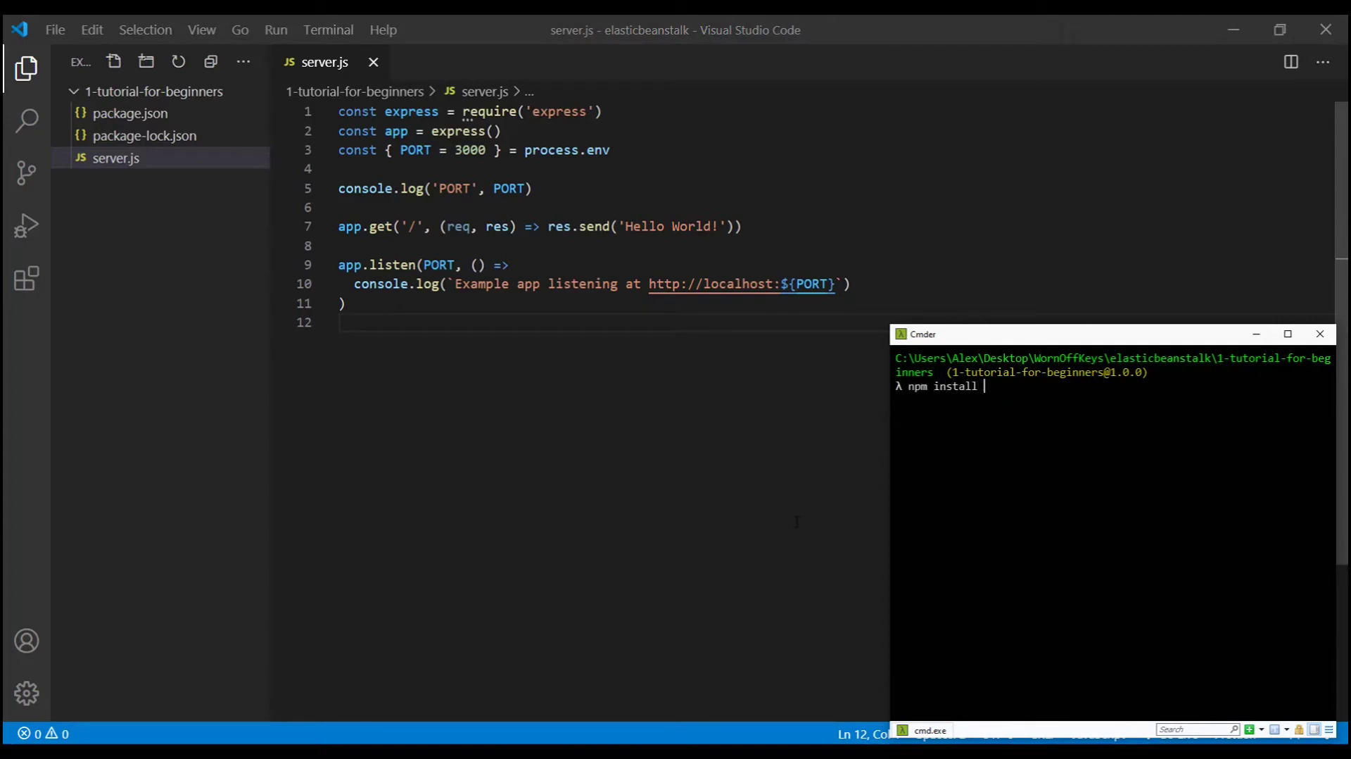
text(express)
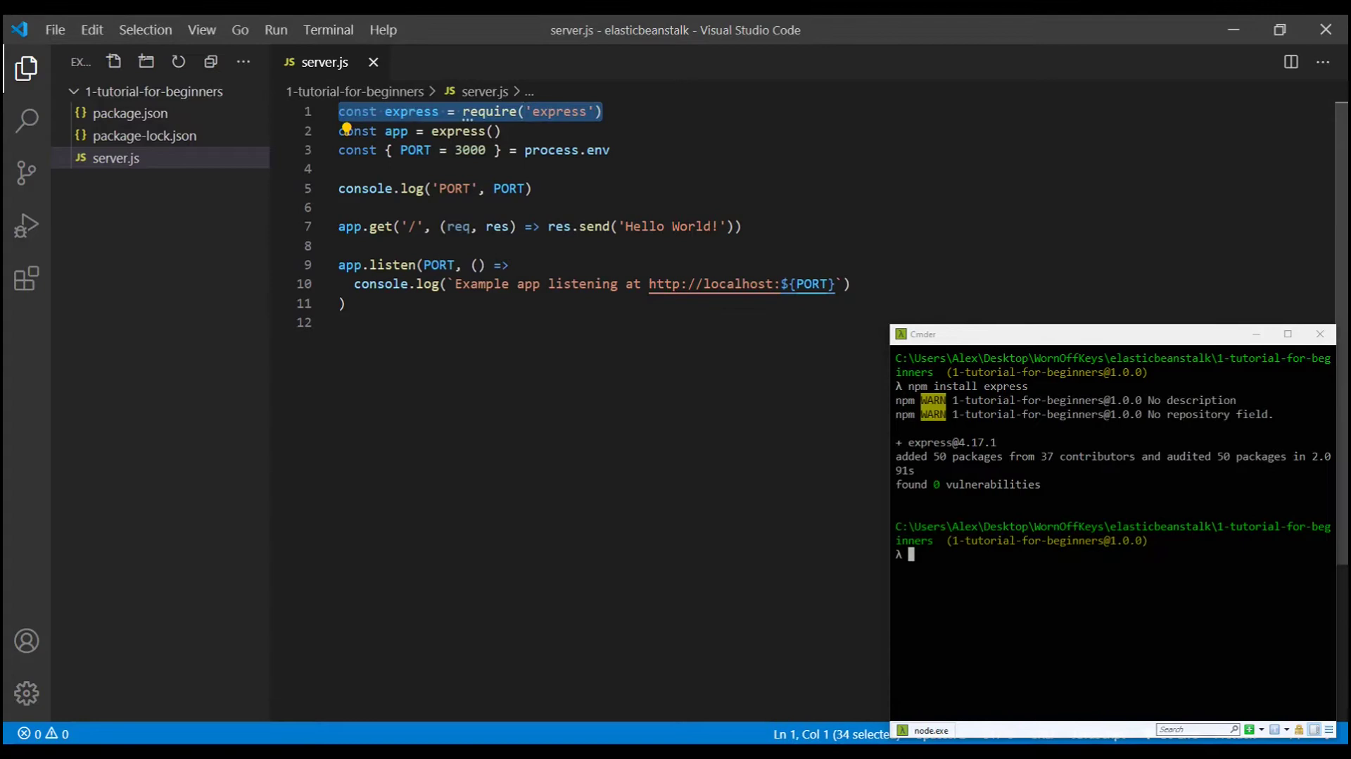
text(node)
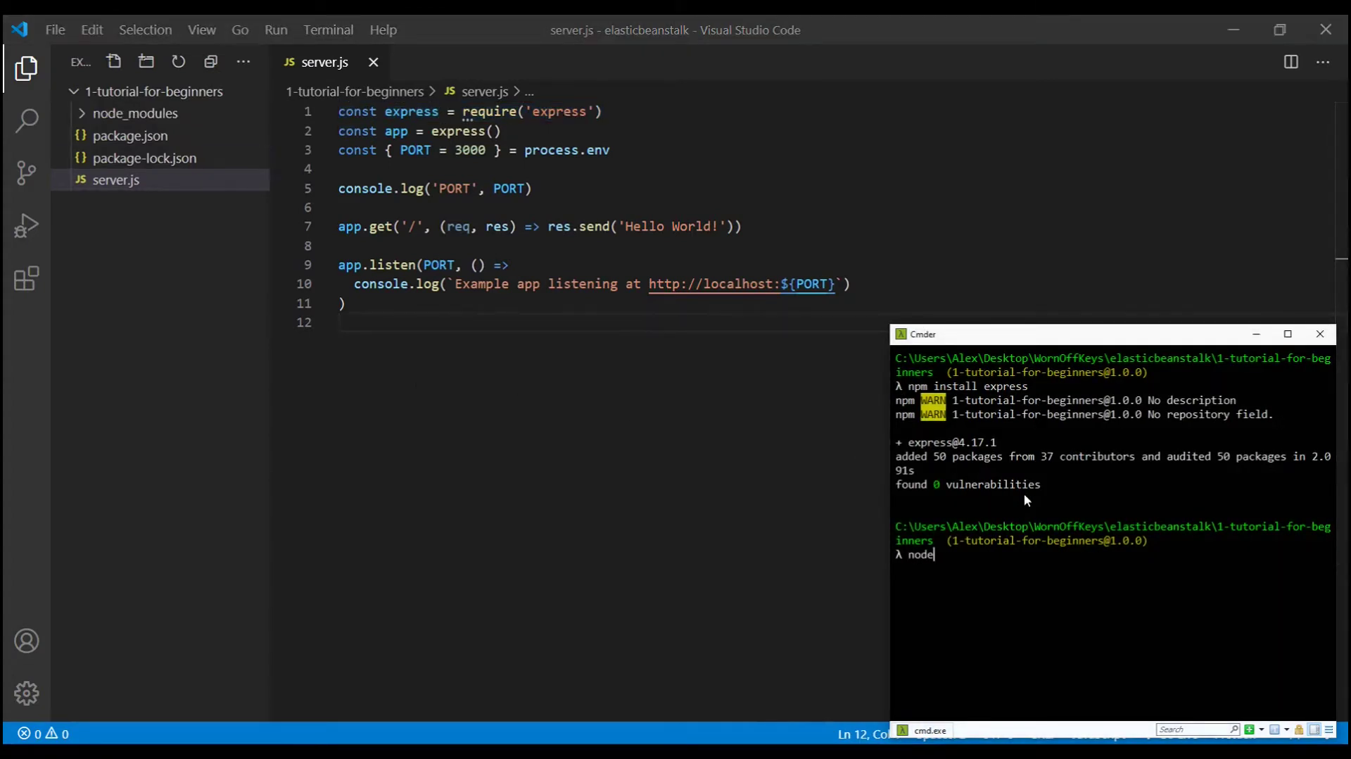
text(server.js)
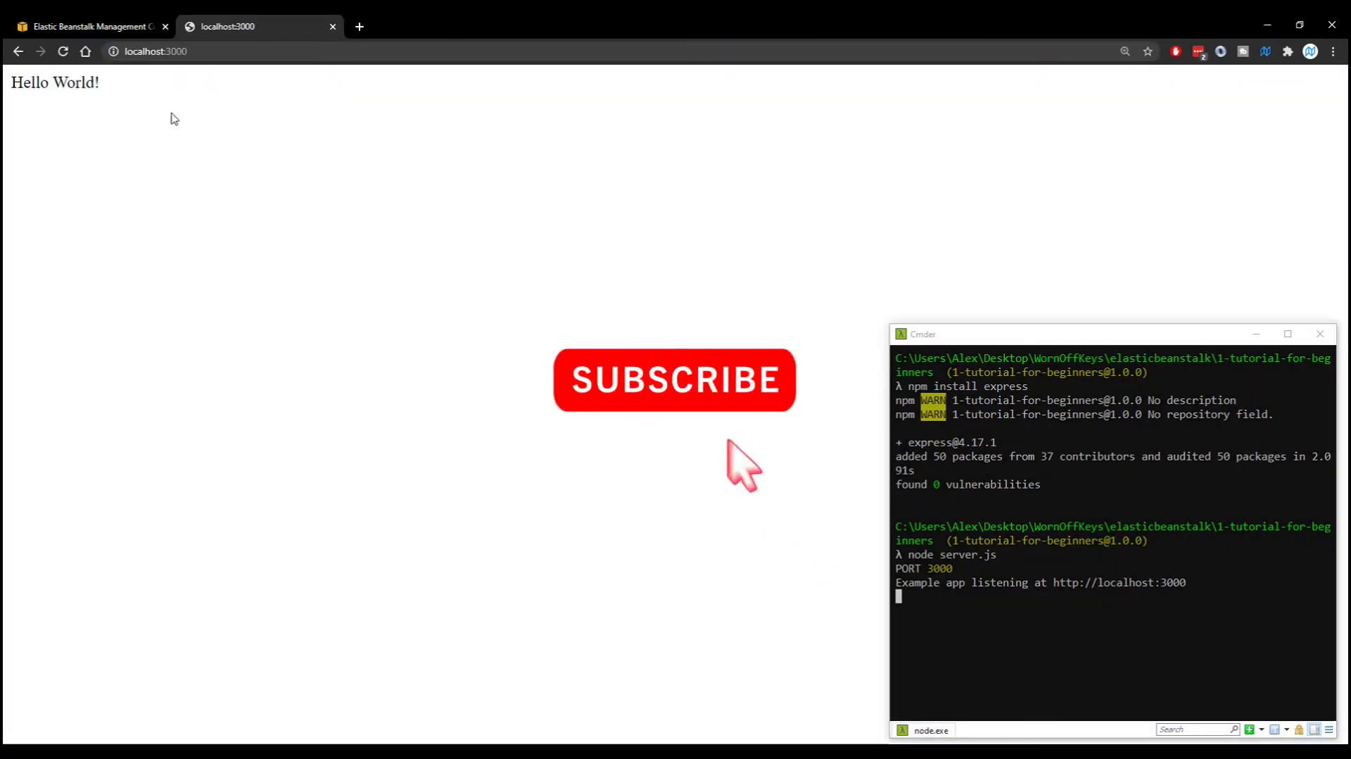
Step: Close the localhost tab and return to server.js in Visual Studio Code
click(86, 26)
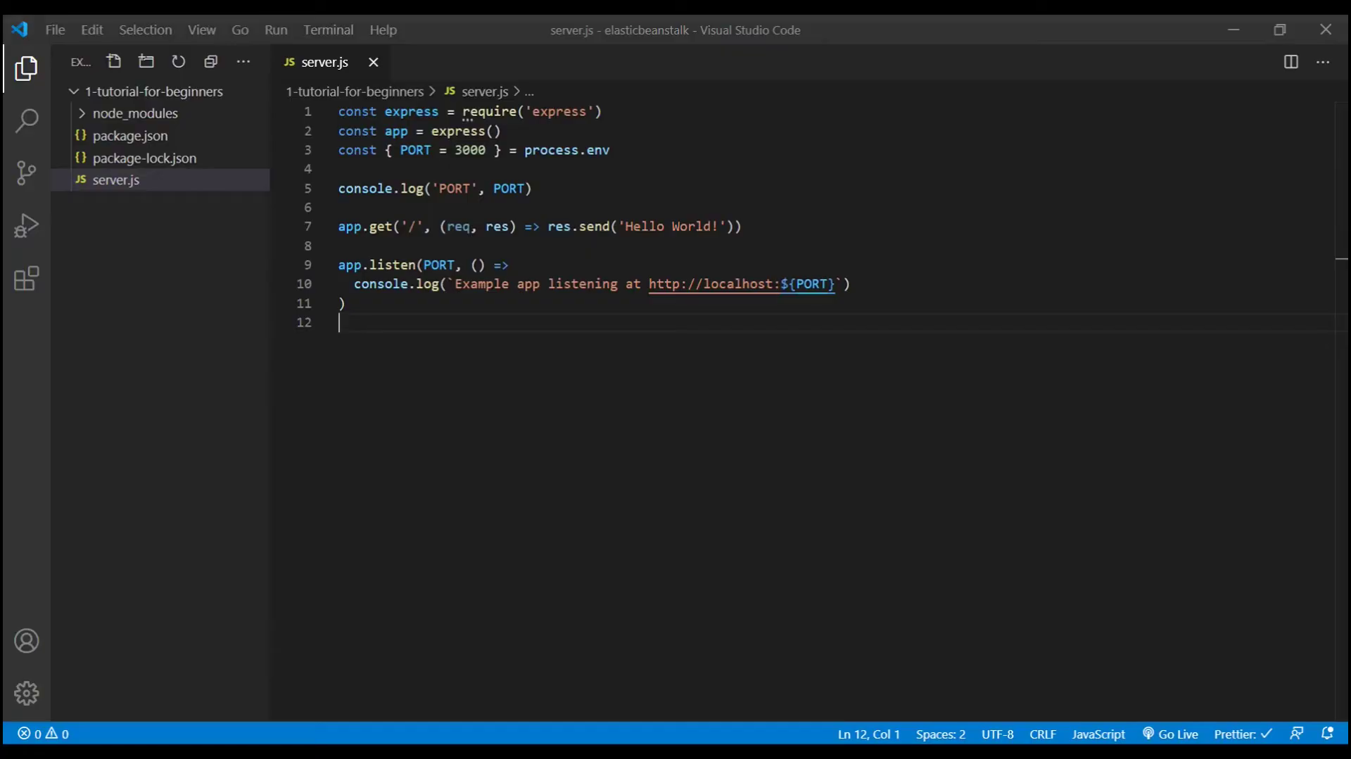
Step: Reveal server.js in File Explorer and zip all project files into server.zip
right_click(116, 180)
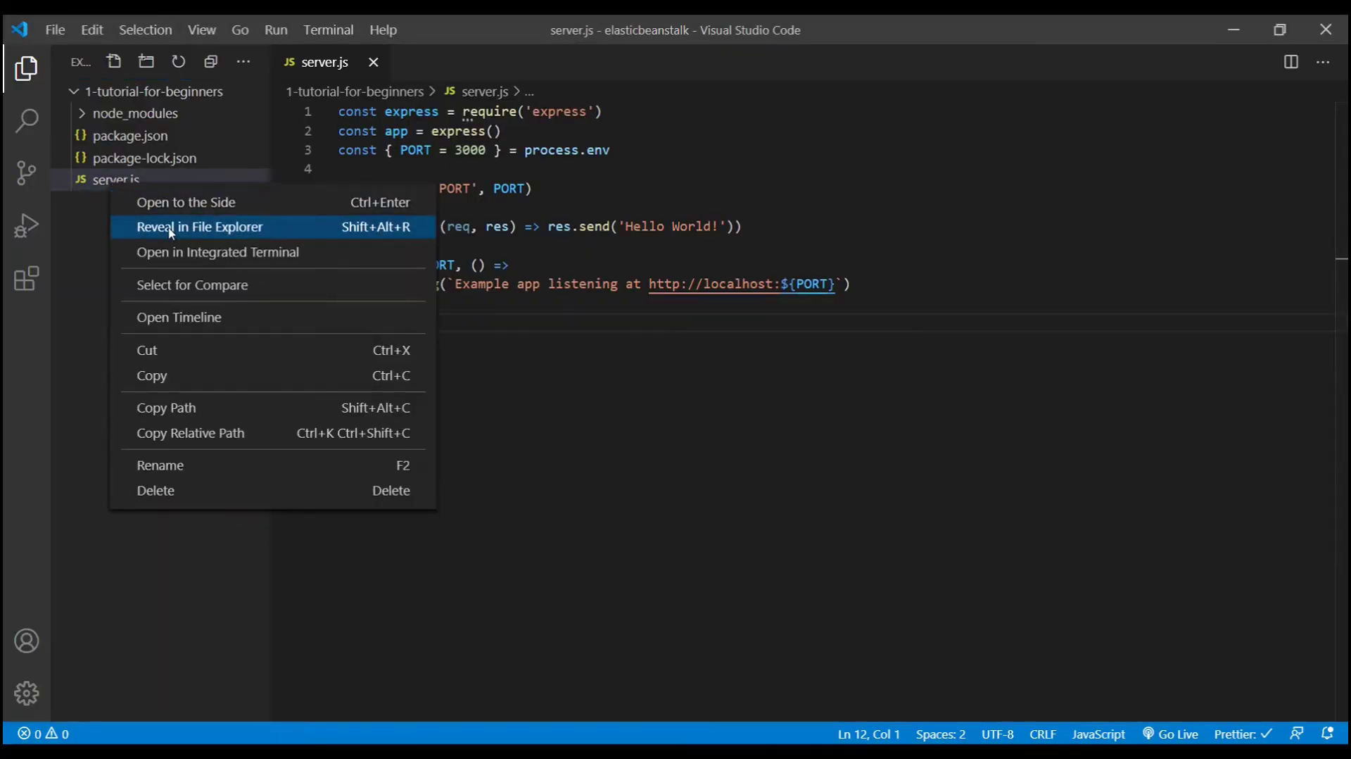
click(199, 226)
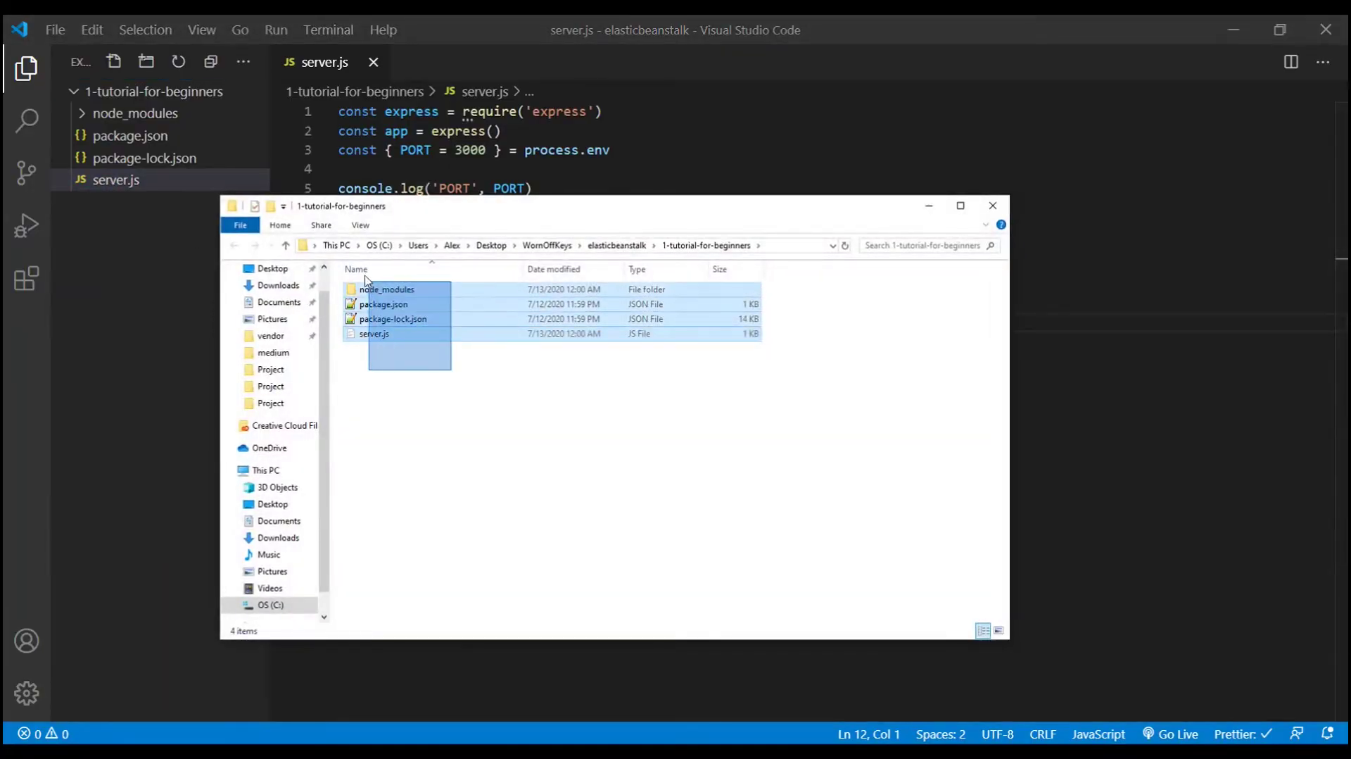
right_click(373, 333)
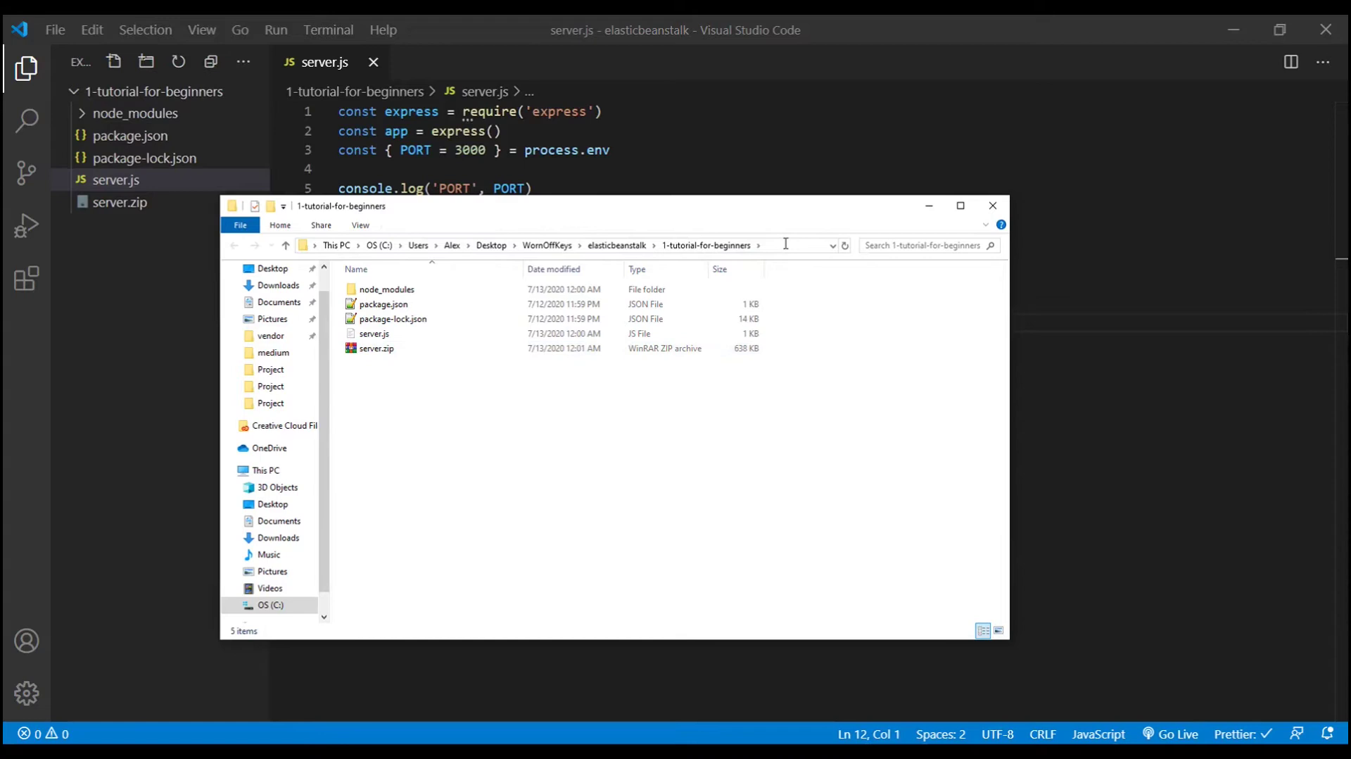
click(784, 245)
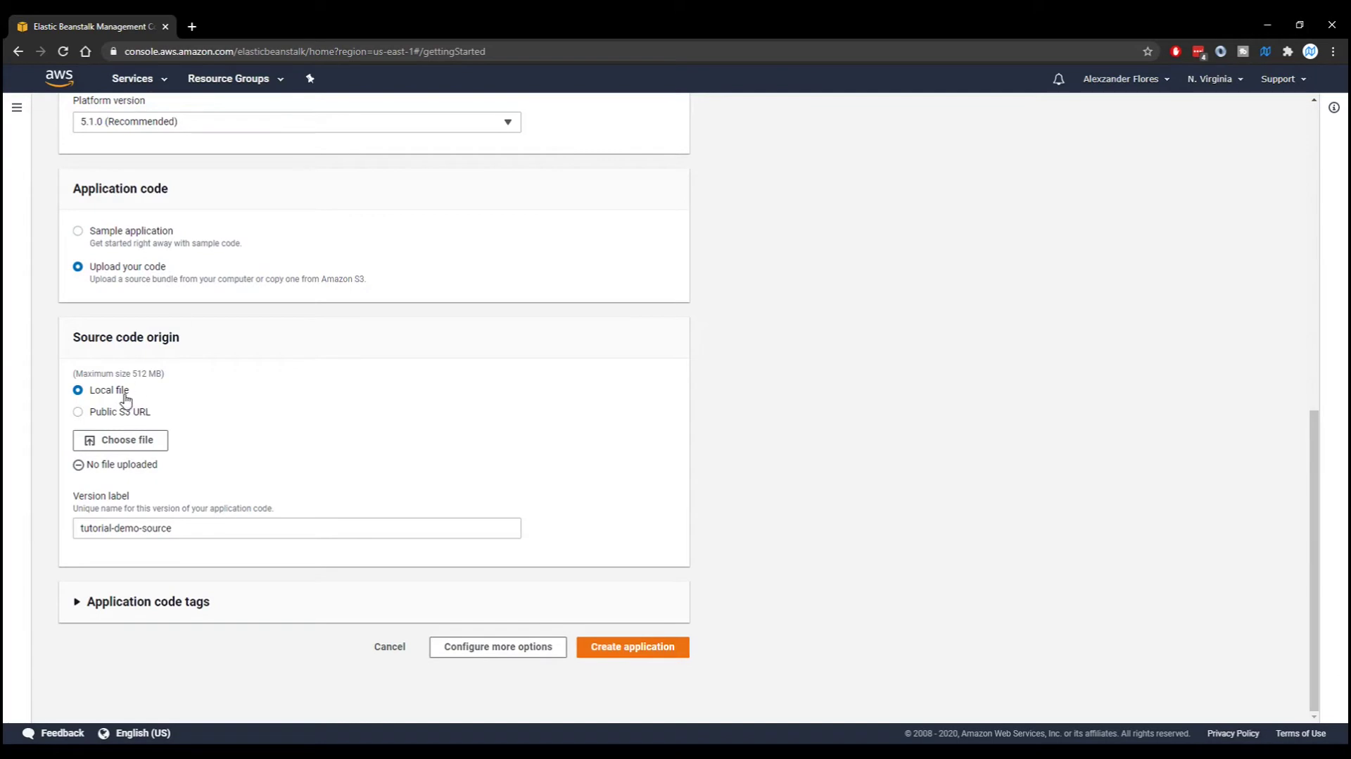
mouse_move(109, 440)
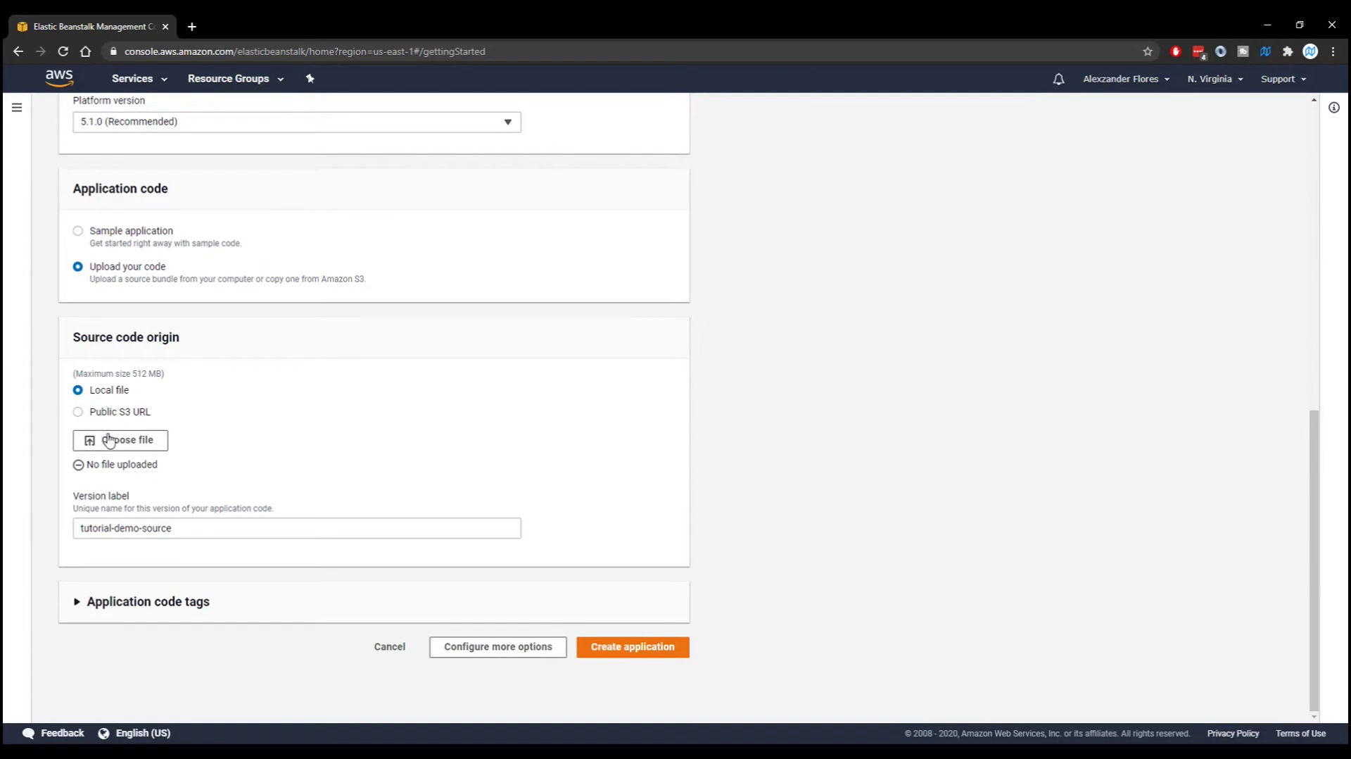
Step: Upload server.zip from the 1-tutorial-for-beginners folder as the source bundle
click(120, 440)
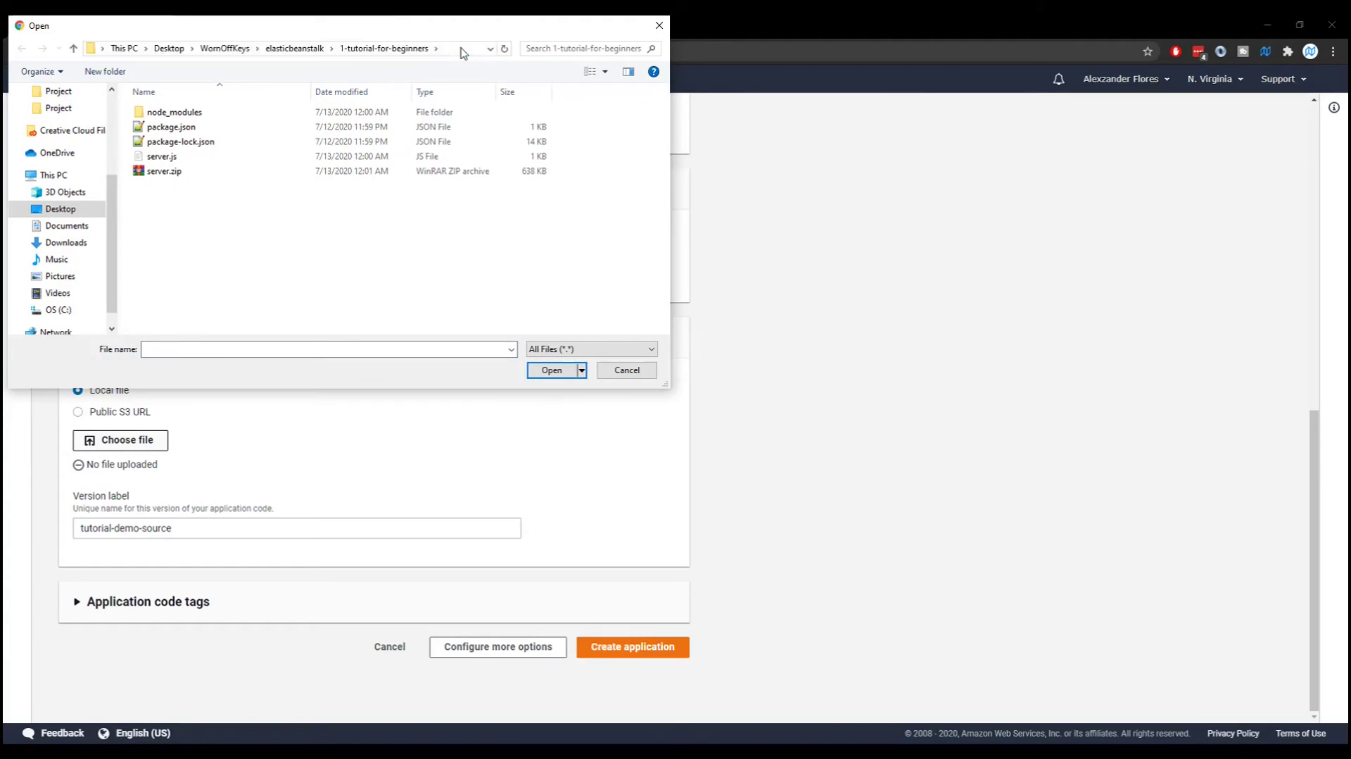
click(163, 171)
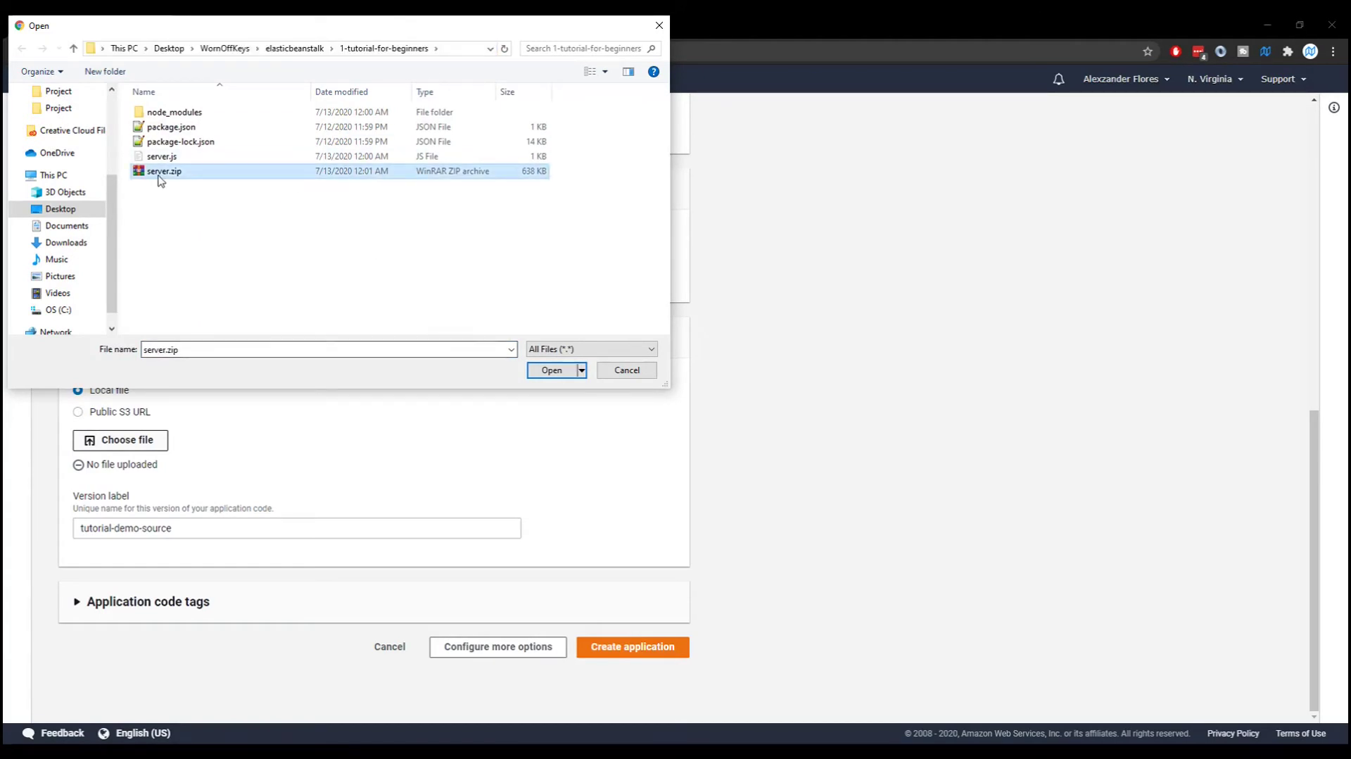
click(550, 370)
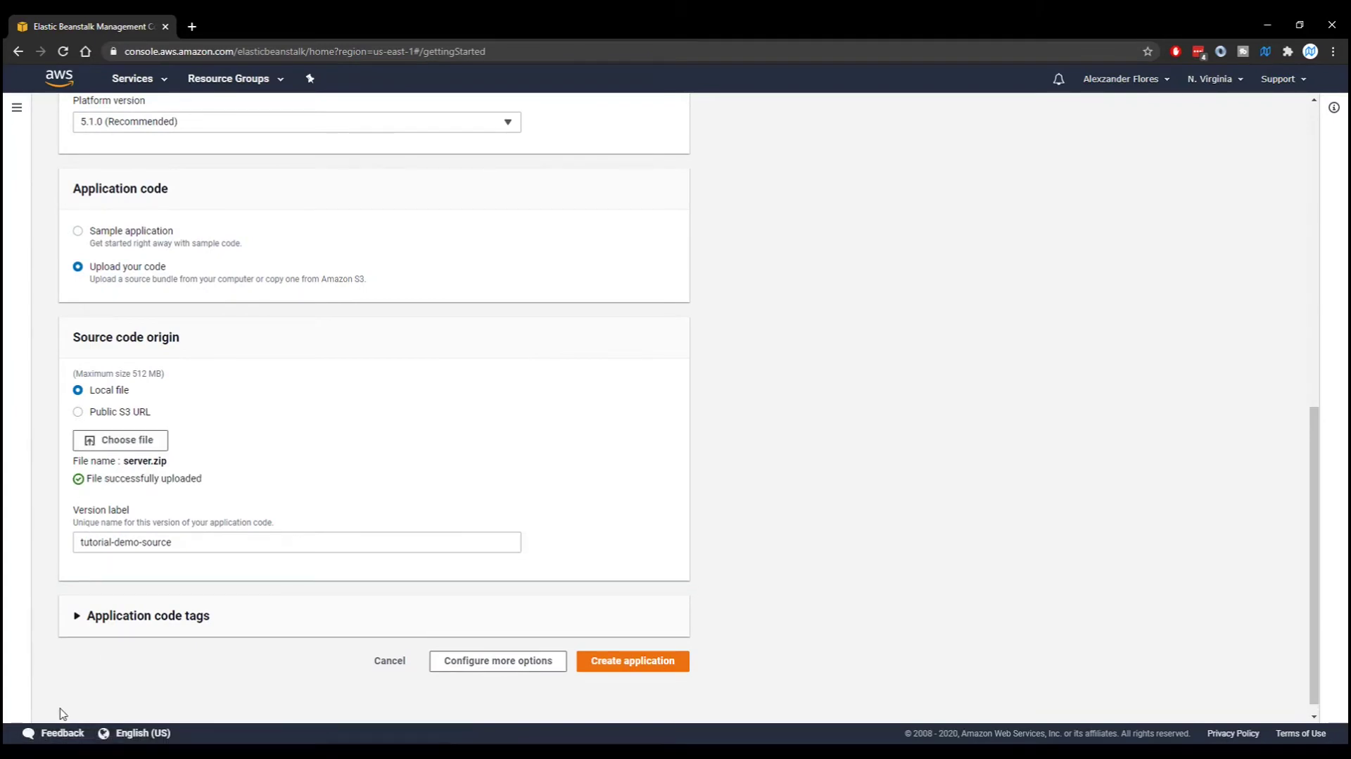
mouse_move(77, 685)
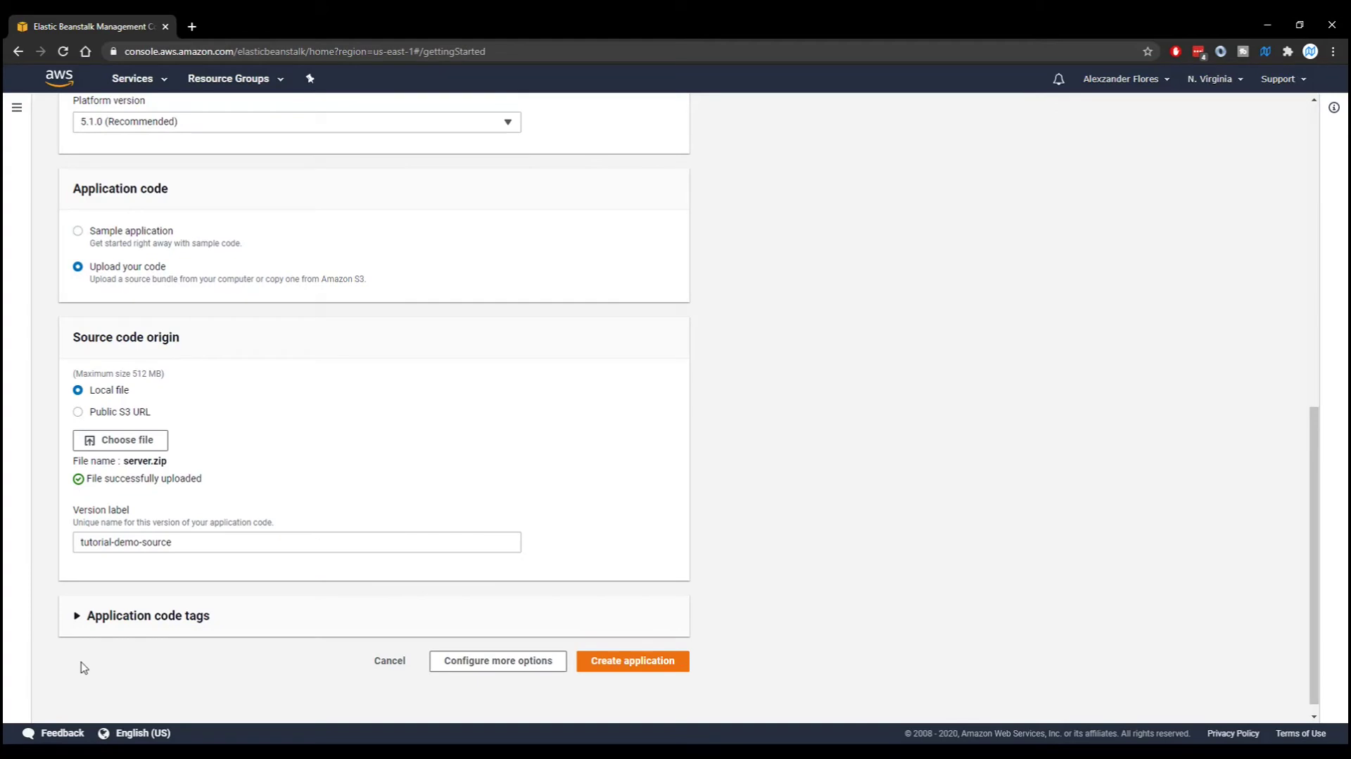
mouse_move(617, 652)
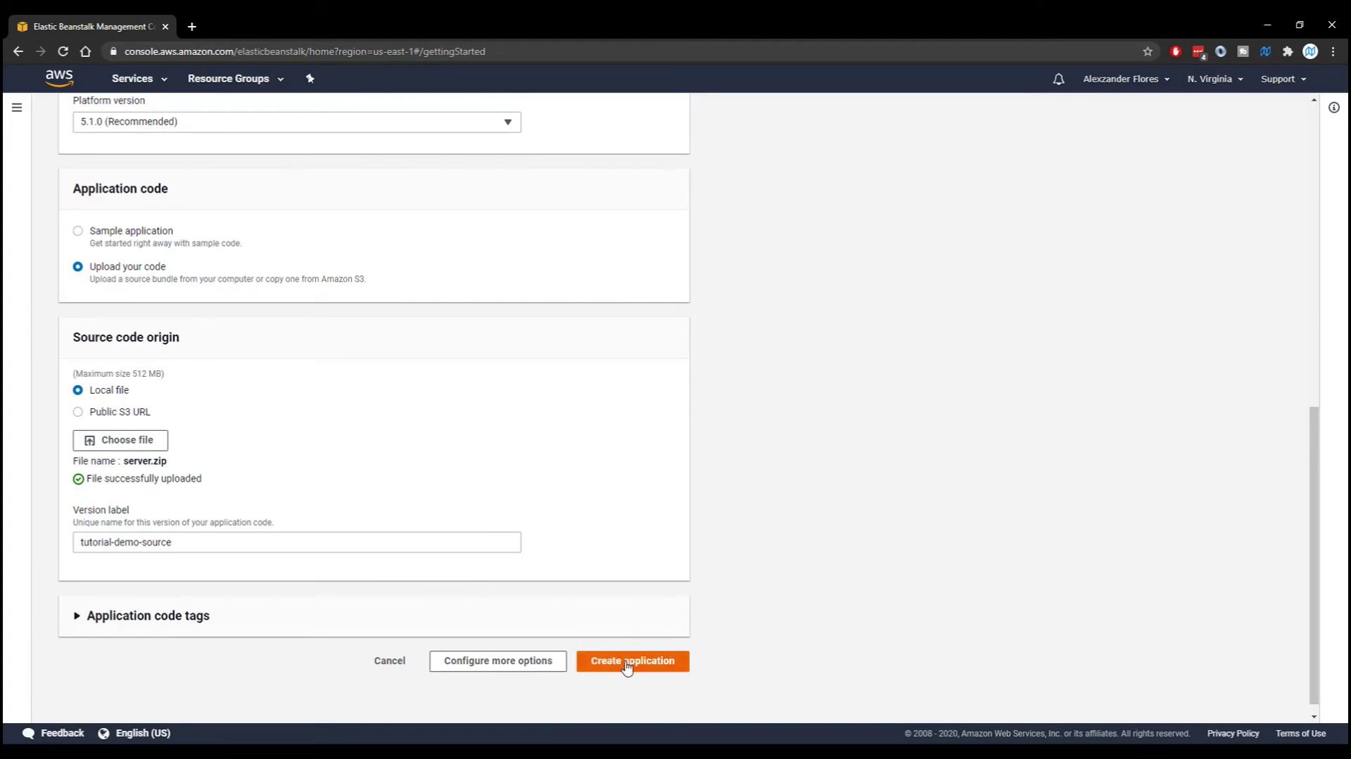
Step: Create tutorial-demo and wait for TutorialDemo-env to report Ok health
click(632, 660)
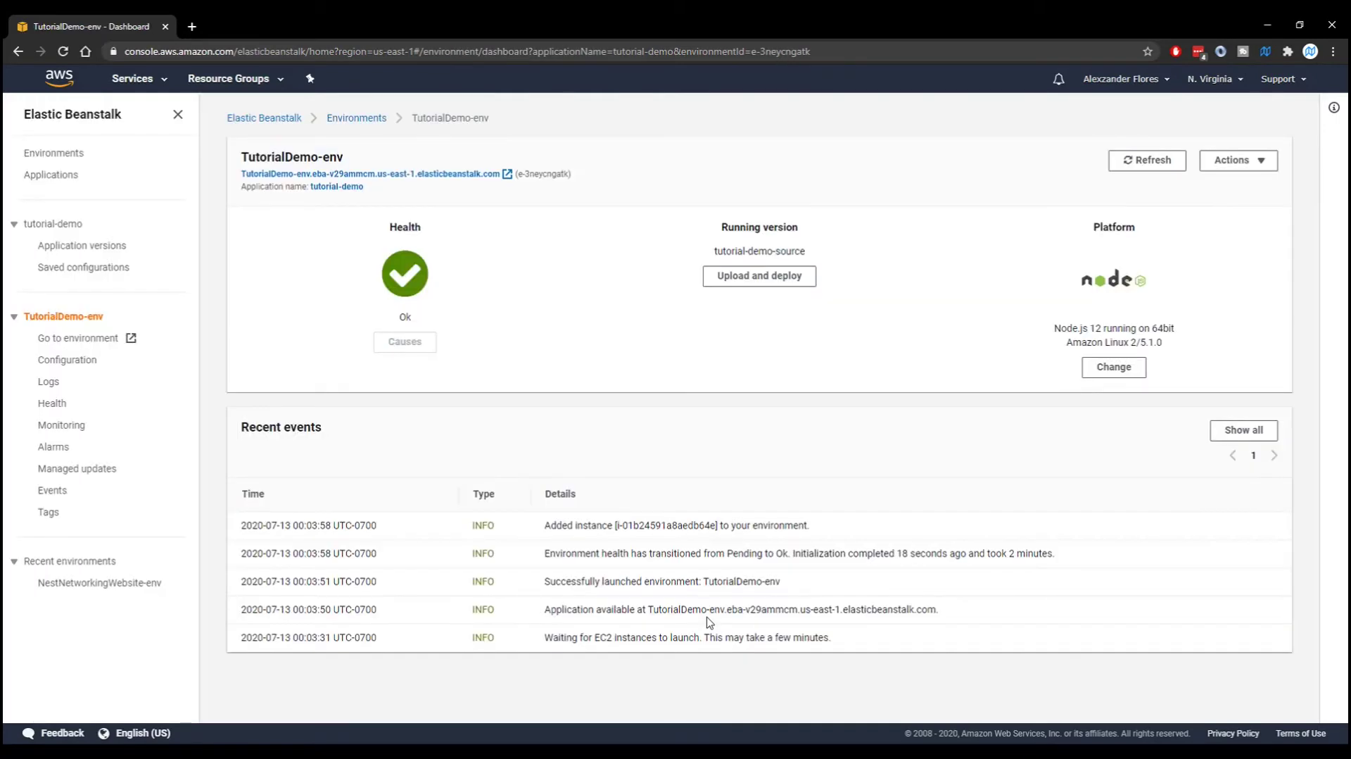
mouse_move(694, 614)
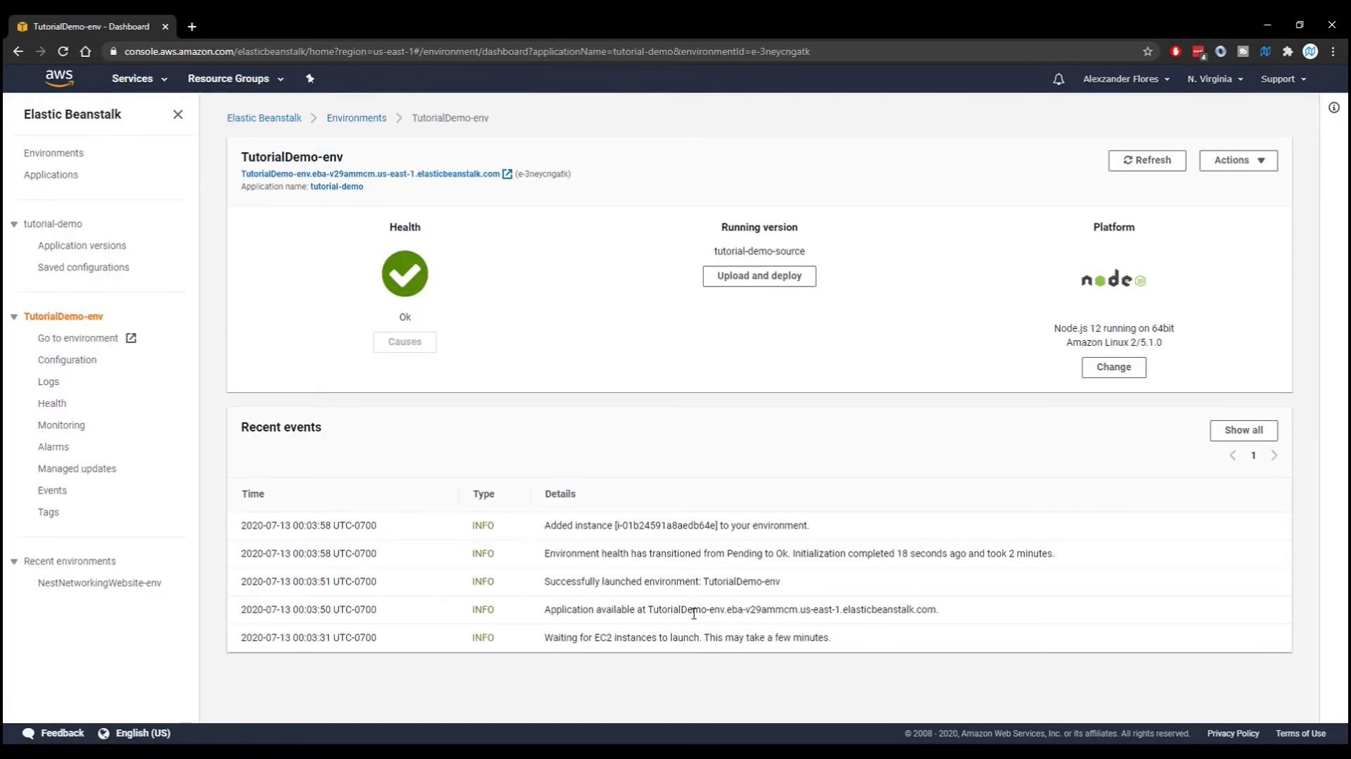
mouse_move(455, 272)
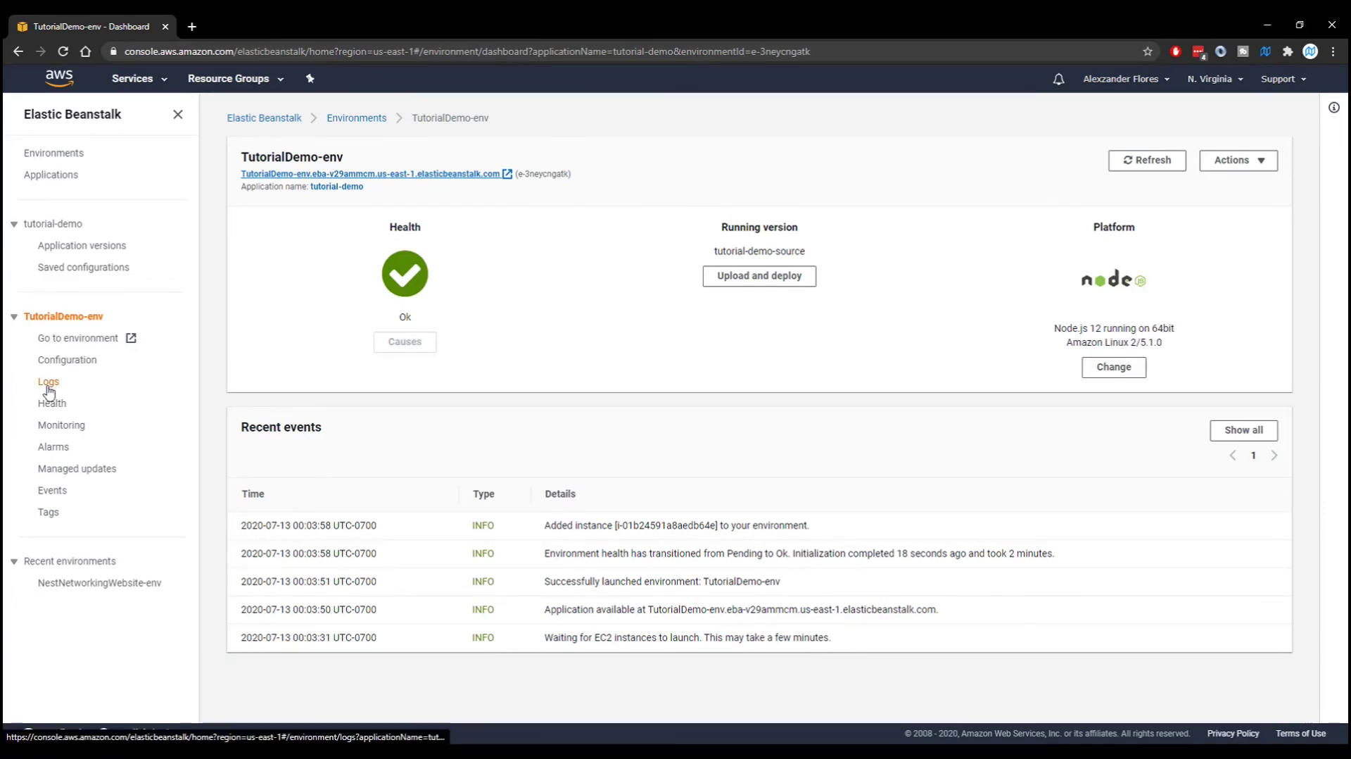
Step: Request the Last 100 Lines logs for TutorialDemo-env and open the retrieved file
click(47, 380)
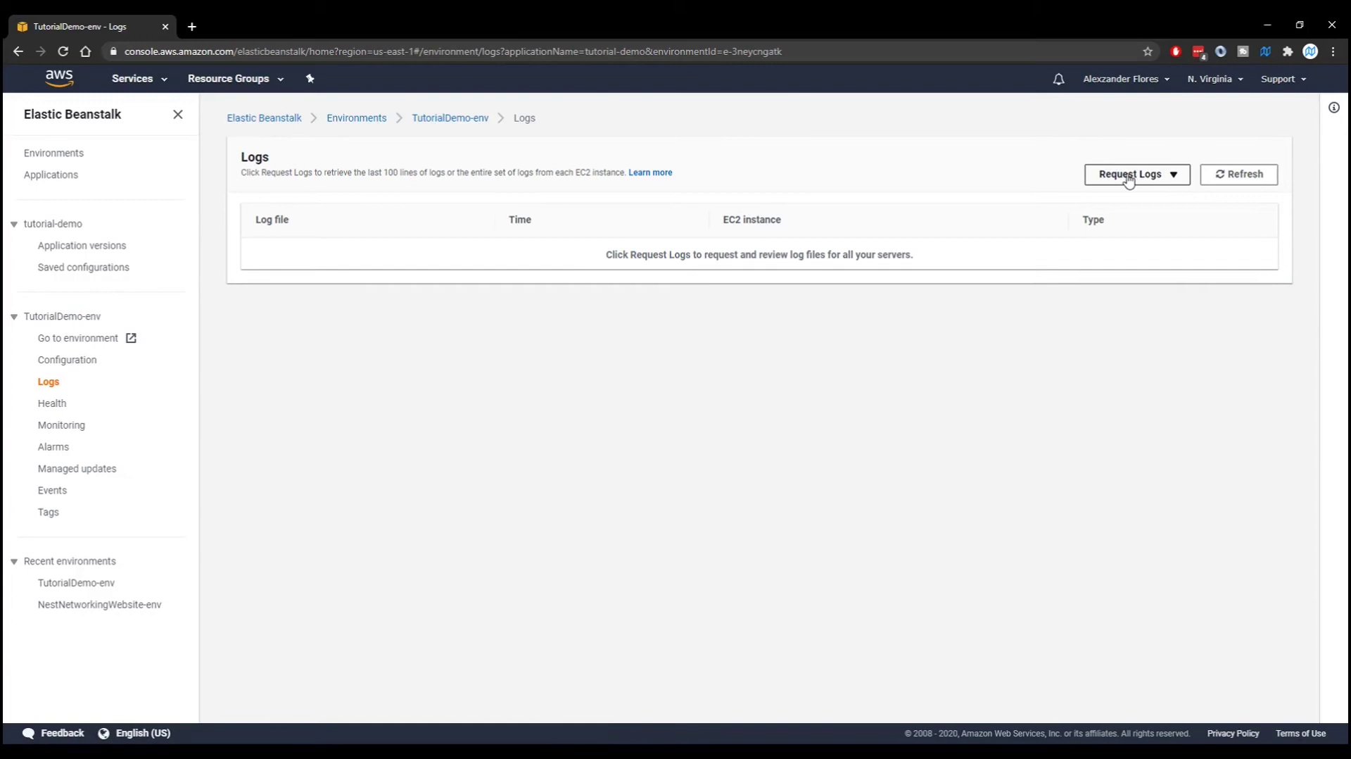
click(1136, 174)
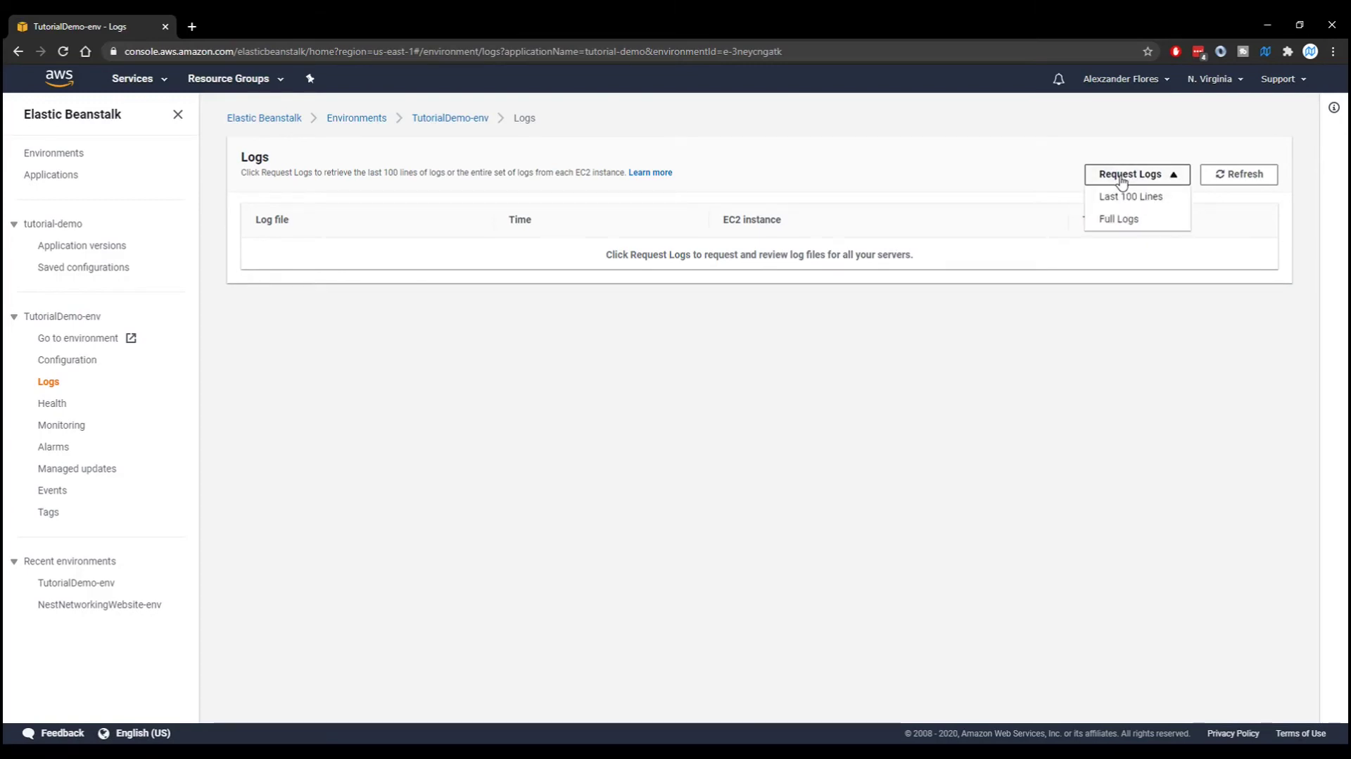
mouse_move(1120, 218)
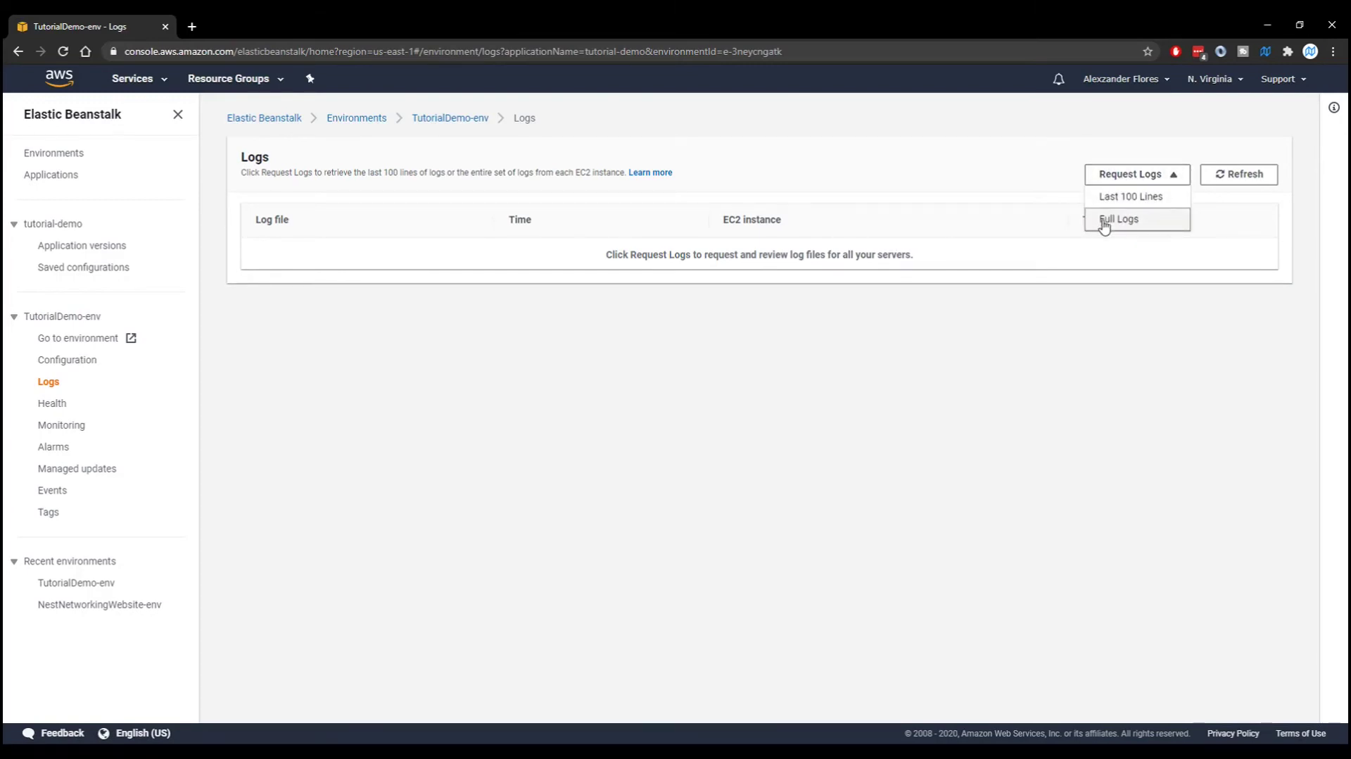
click(1119, 218)
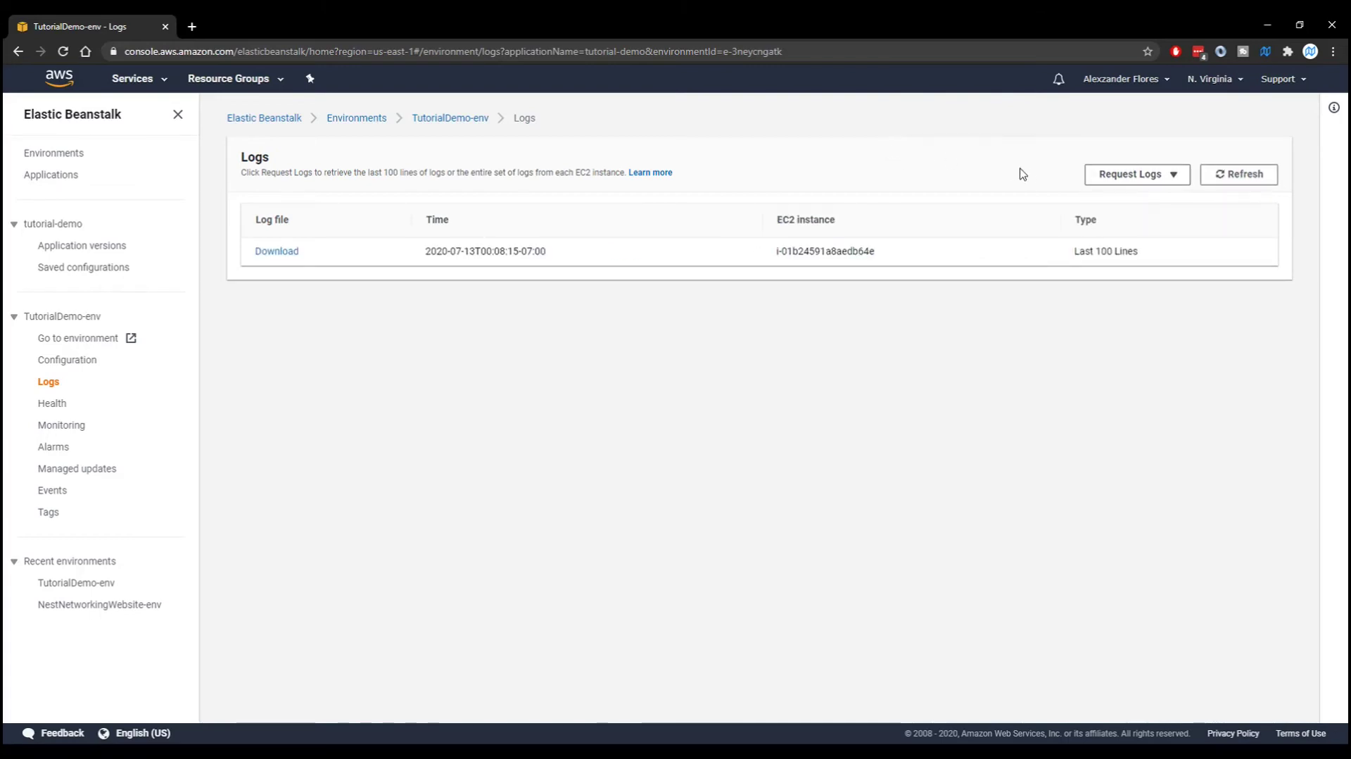
mouse_move(276, 251)
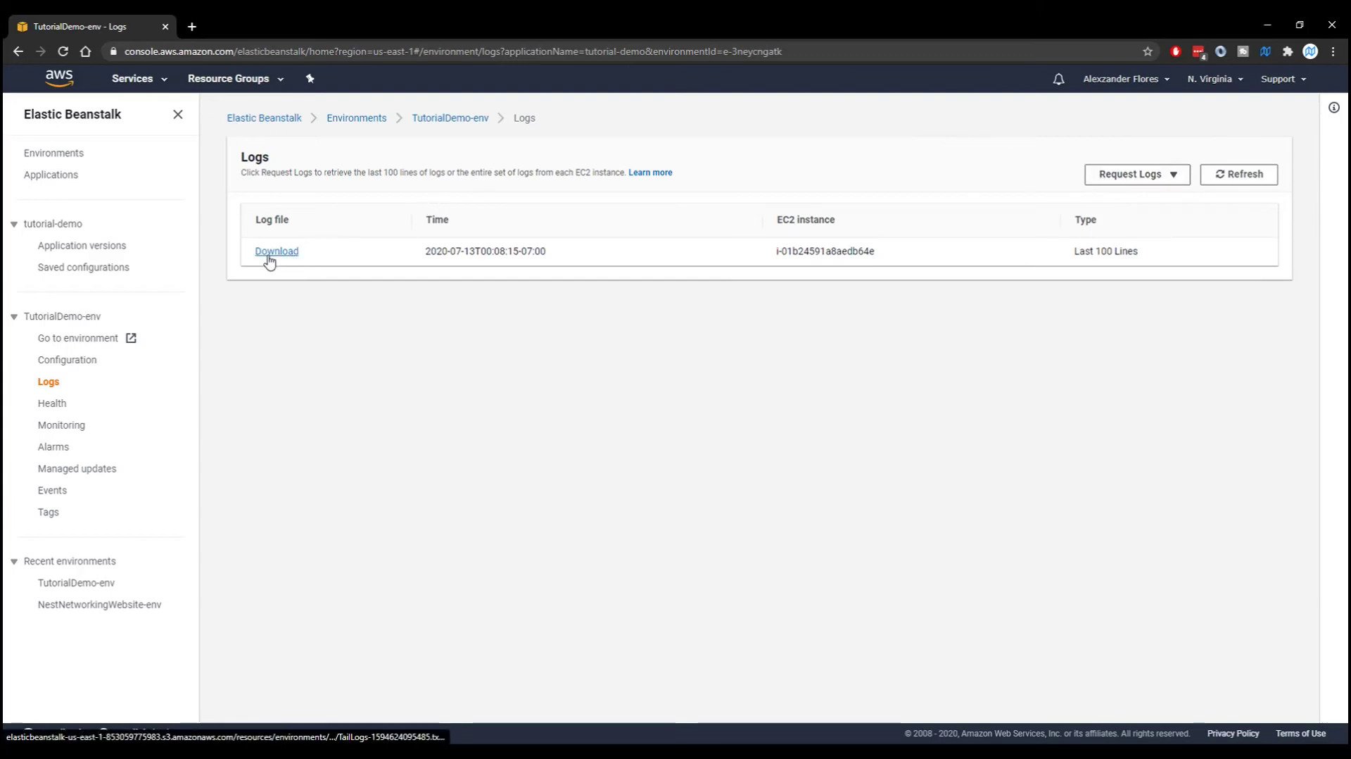
click(277, 251)
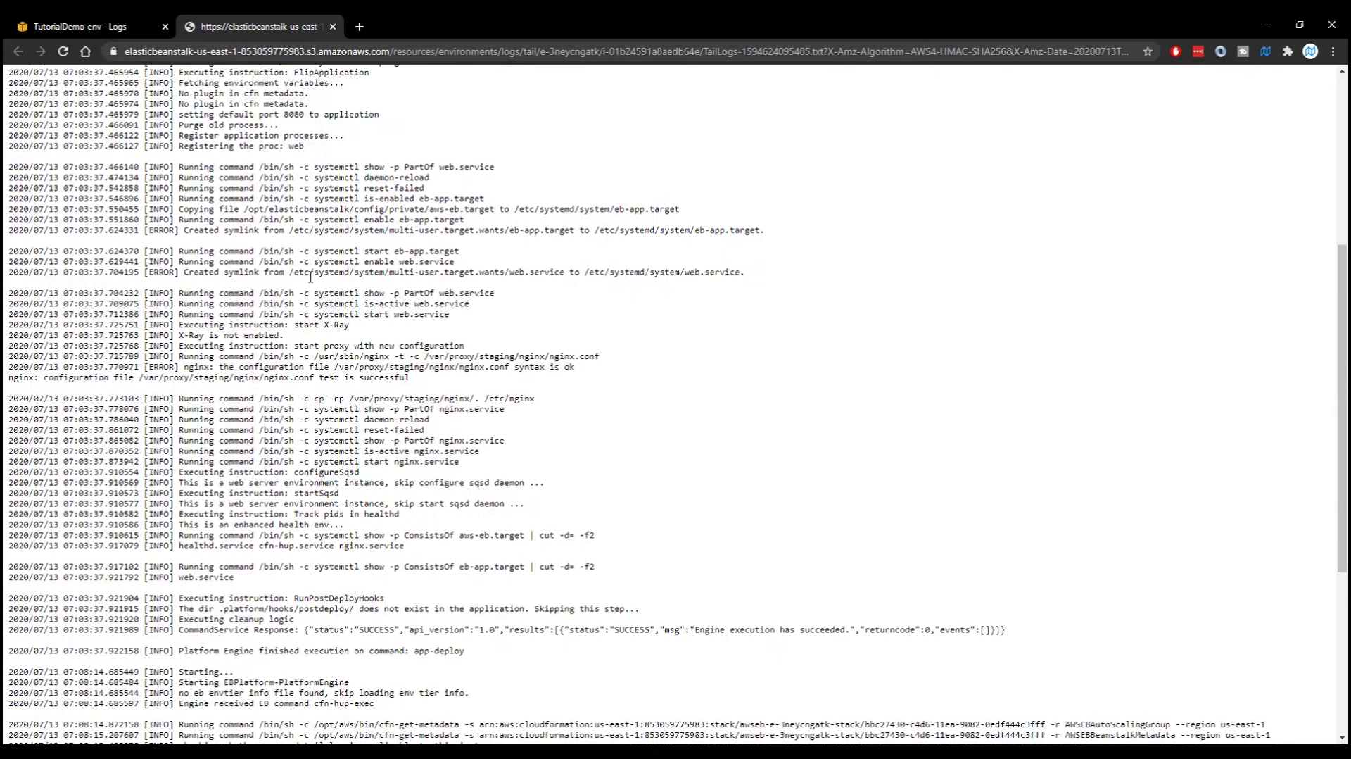
Step: Search the log for 'port' and highlight the app listening on localhost:8080
text(p)
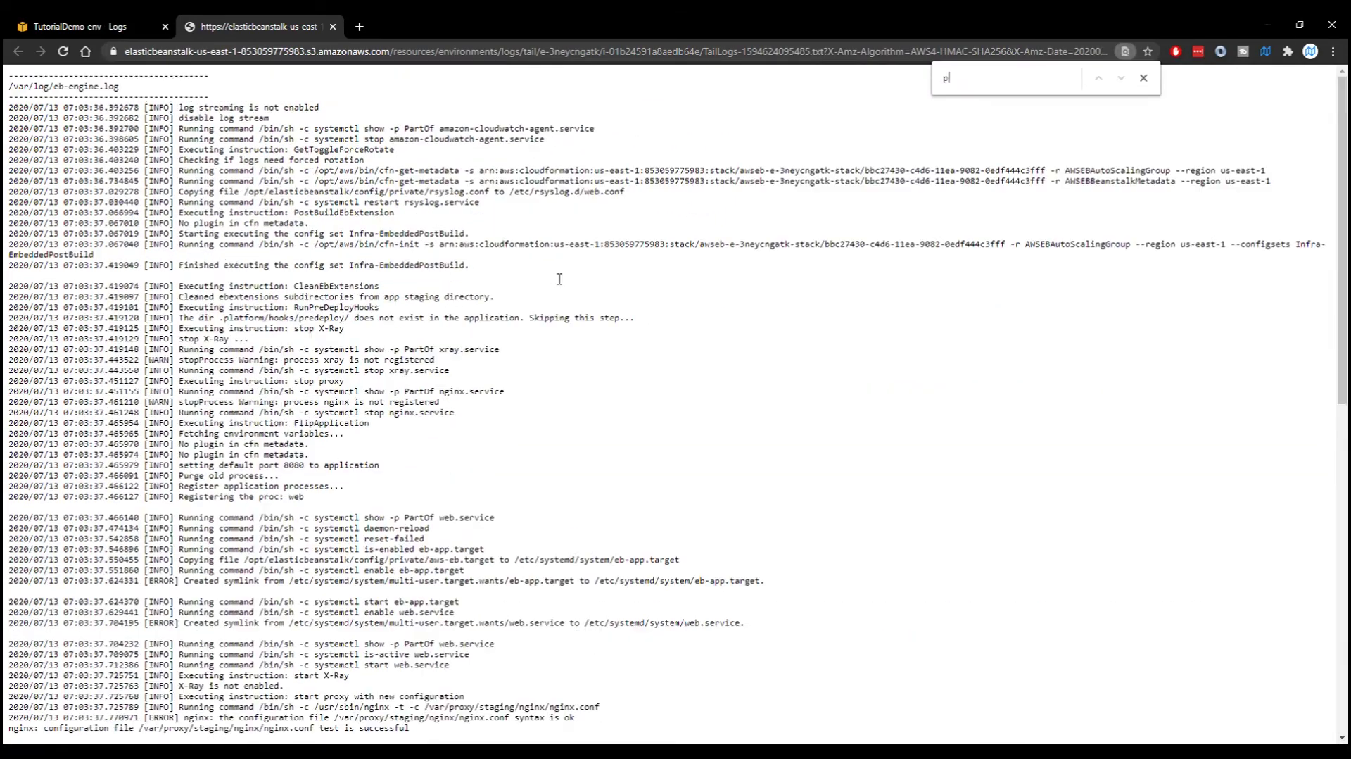
text(ort)
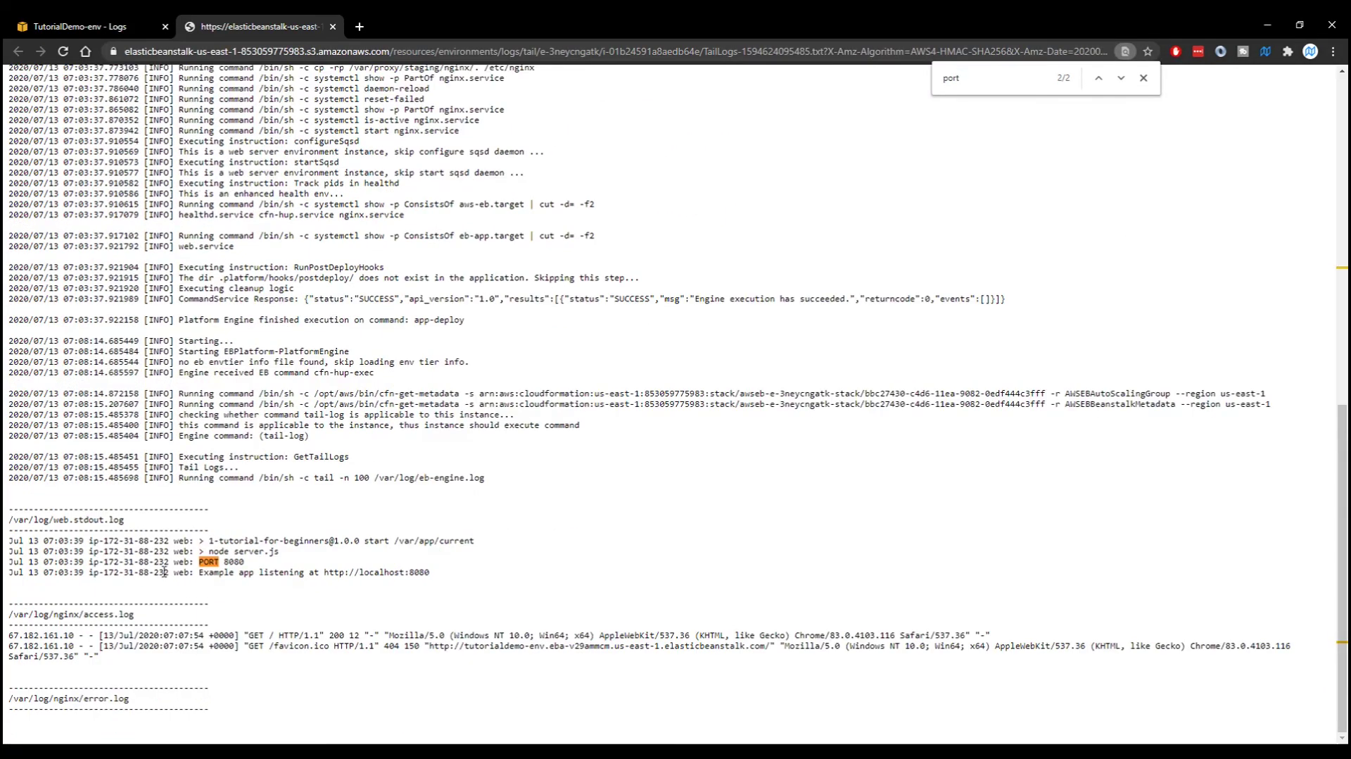
double_click(230, 561)
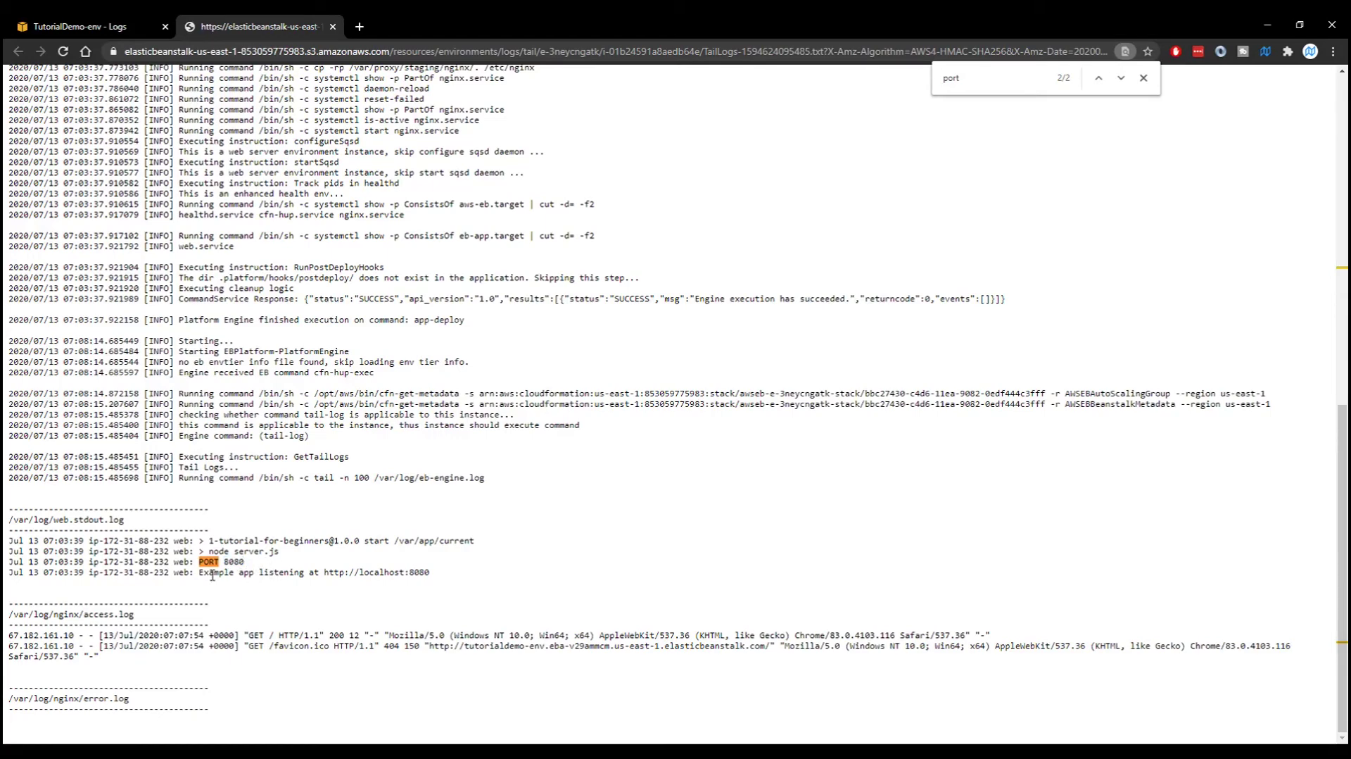
drag(198, 572, 435, 571)
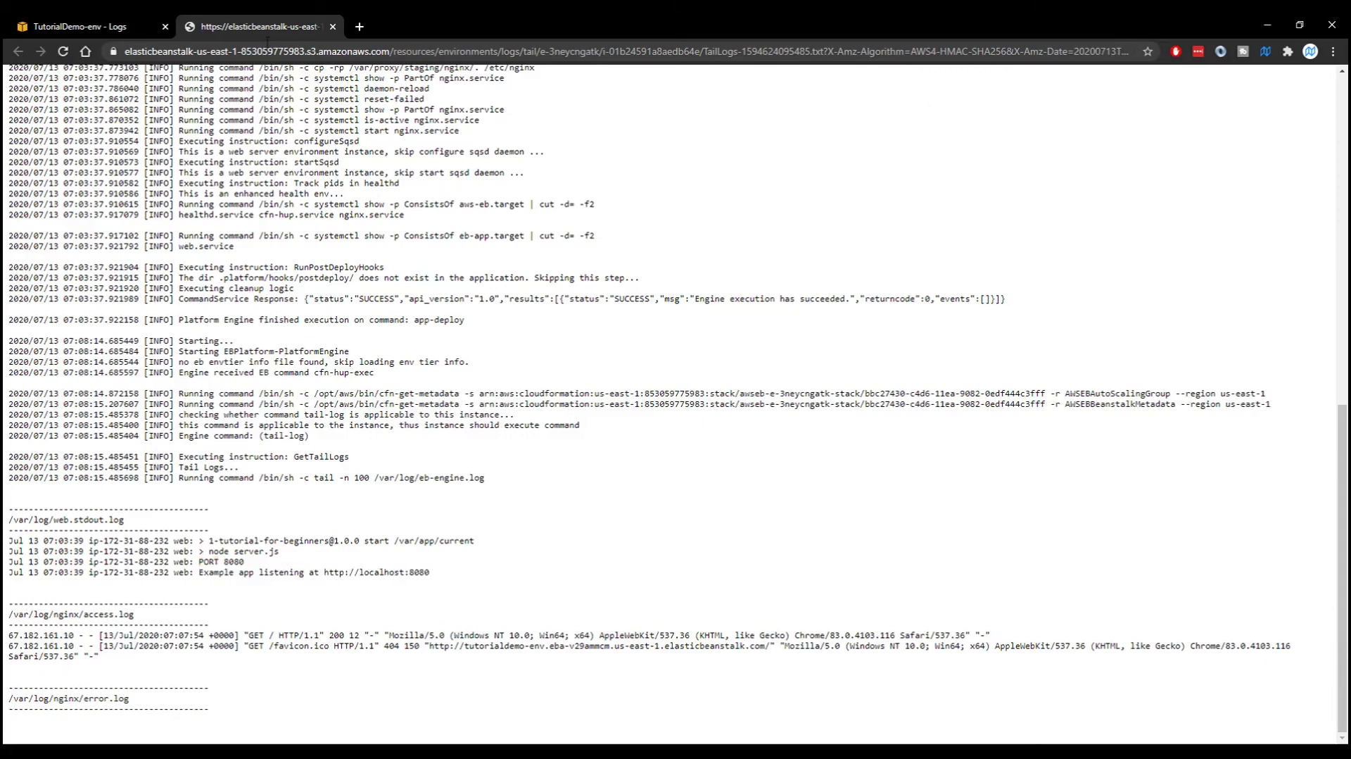
Step: Return to the TutorialDemo-env dashboard and open the Upload and deploy dialog
click(89, 26)
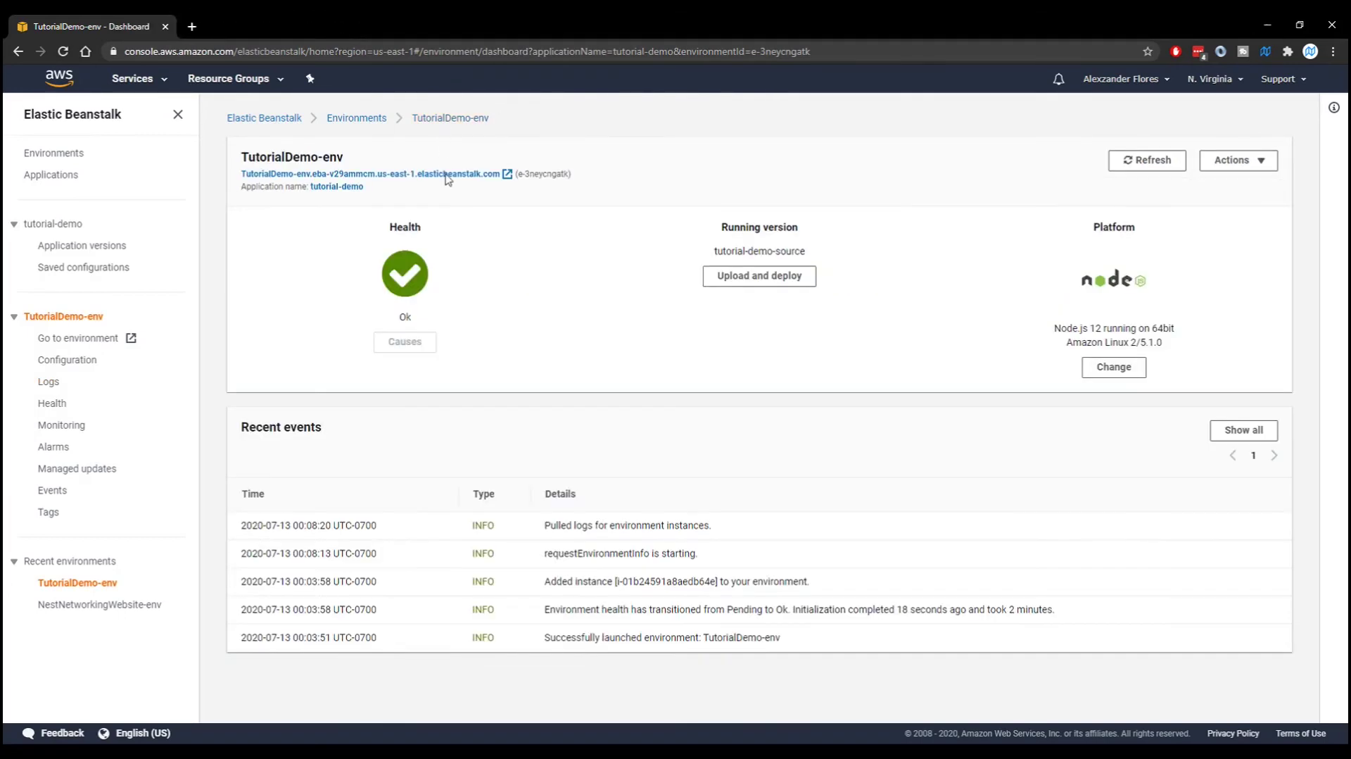
mouse_move(431, 497)
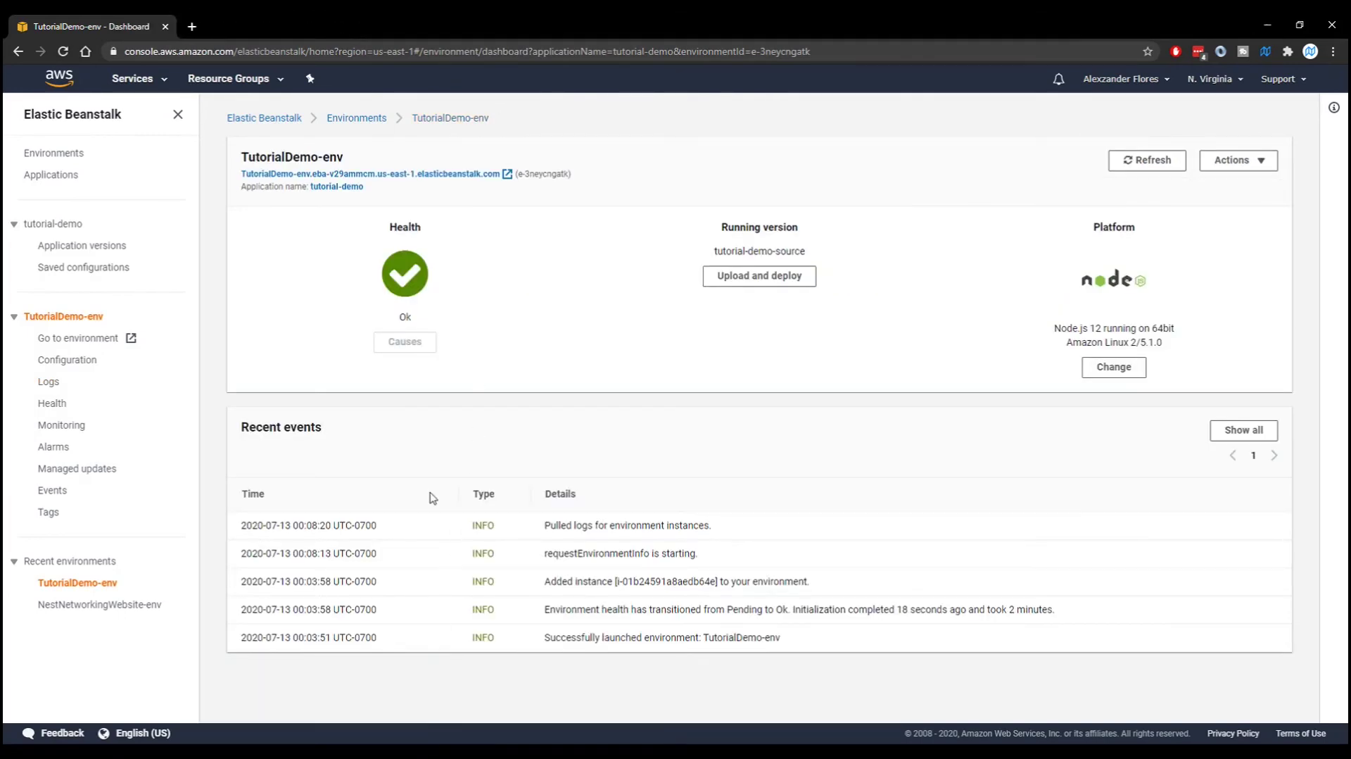
mouse_move(759, 276)
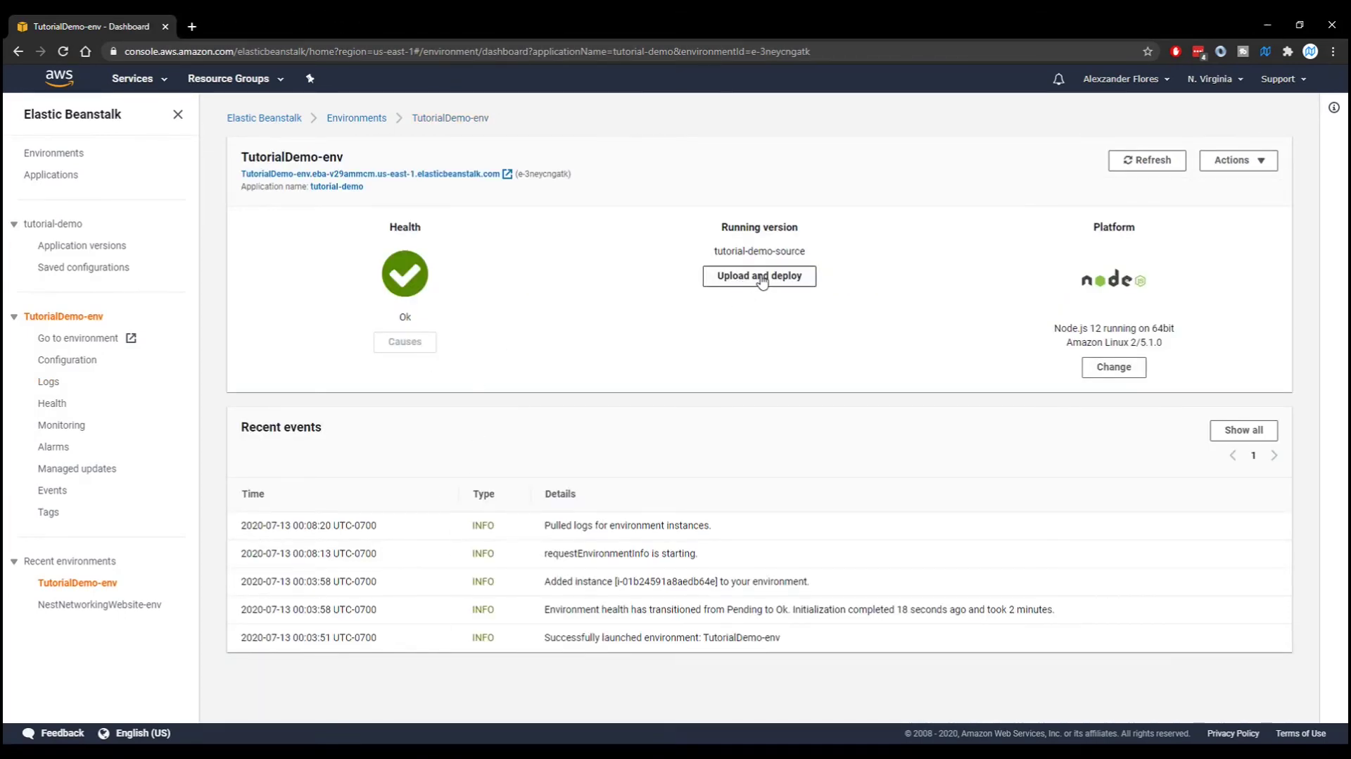
click(758, 276)
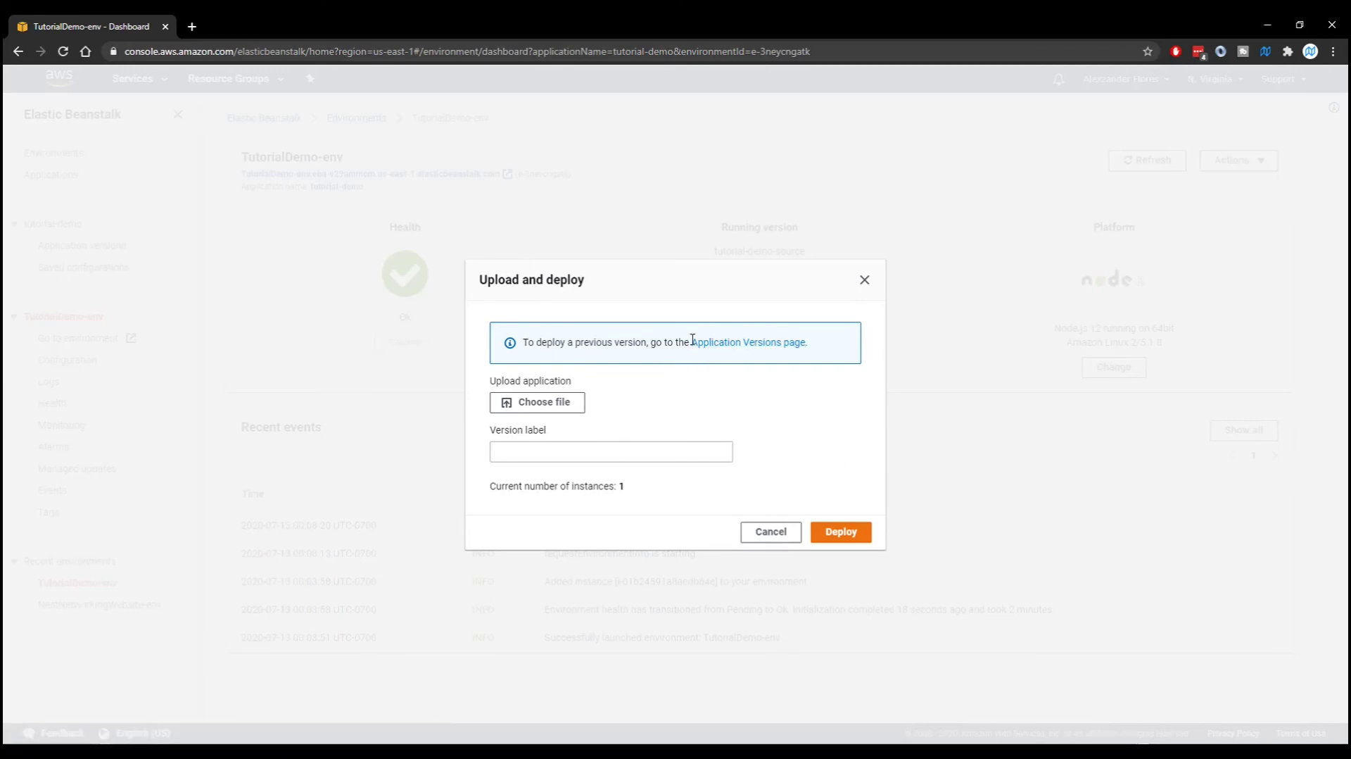
Step: Select tutorial-demo-source in the application versions list, view its Actions, then deselect it
click(748, 342)
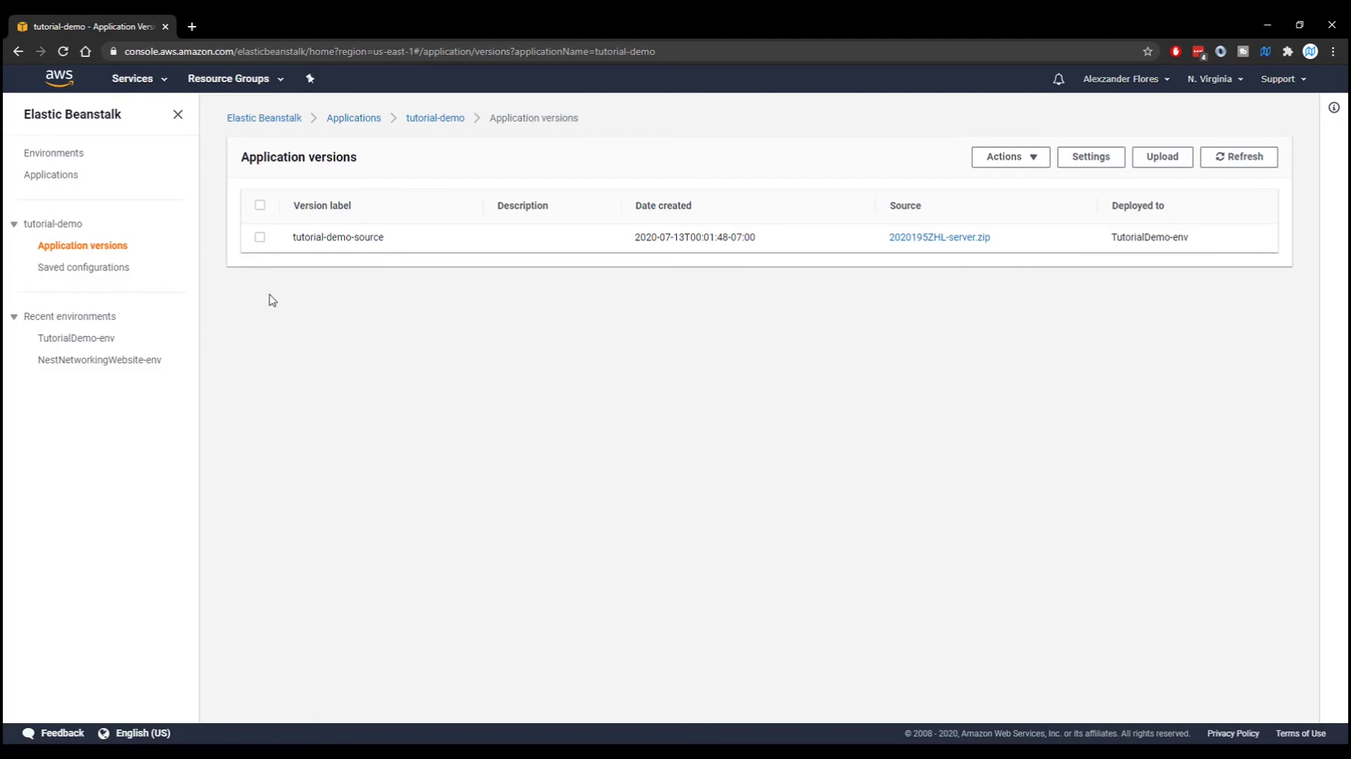
mouse_move(266, 420)
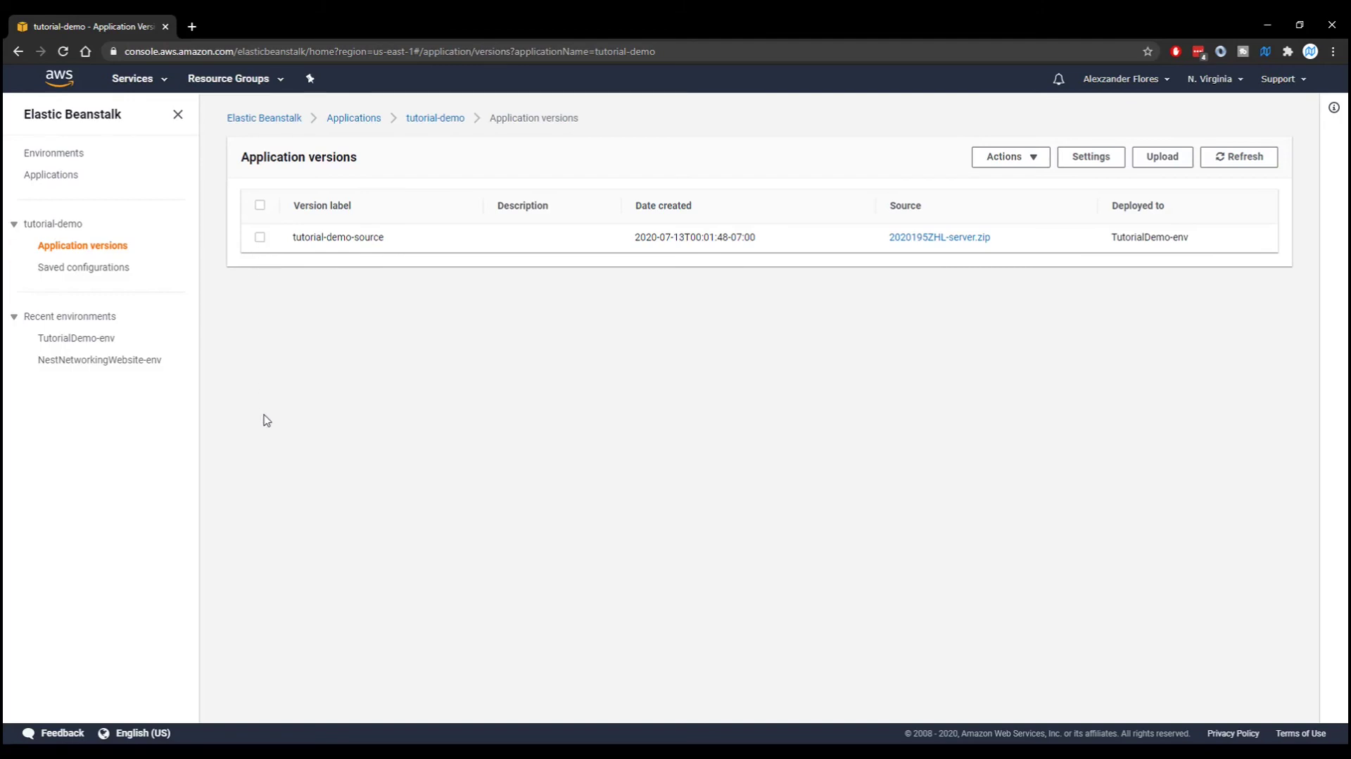
click(261, 237)
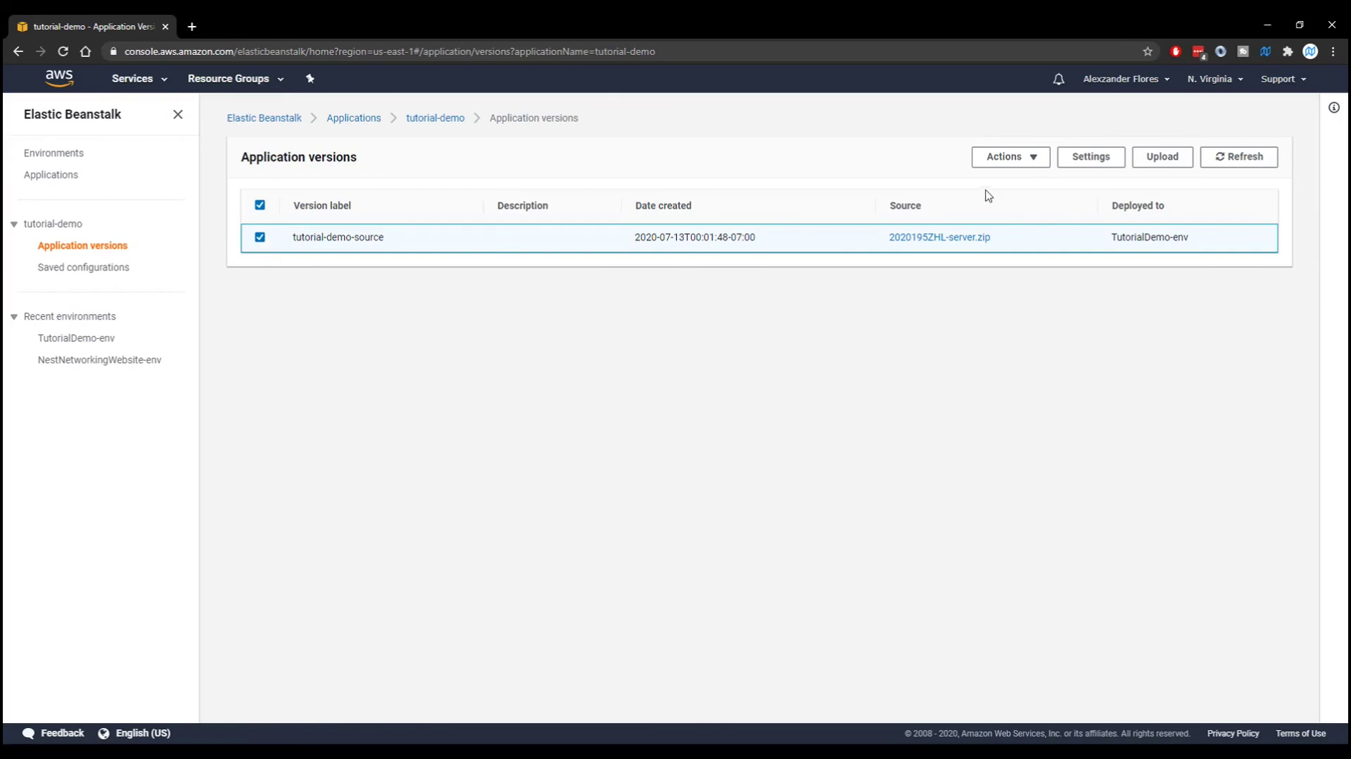
click(1009, 157)
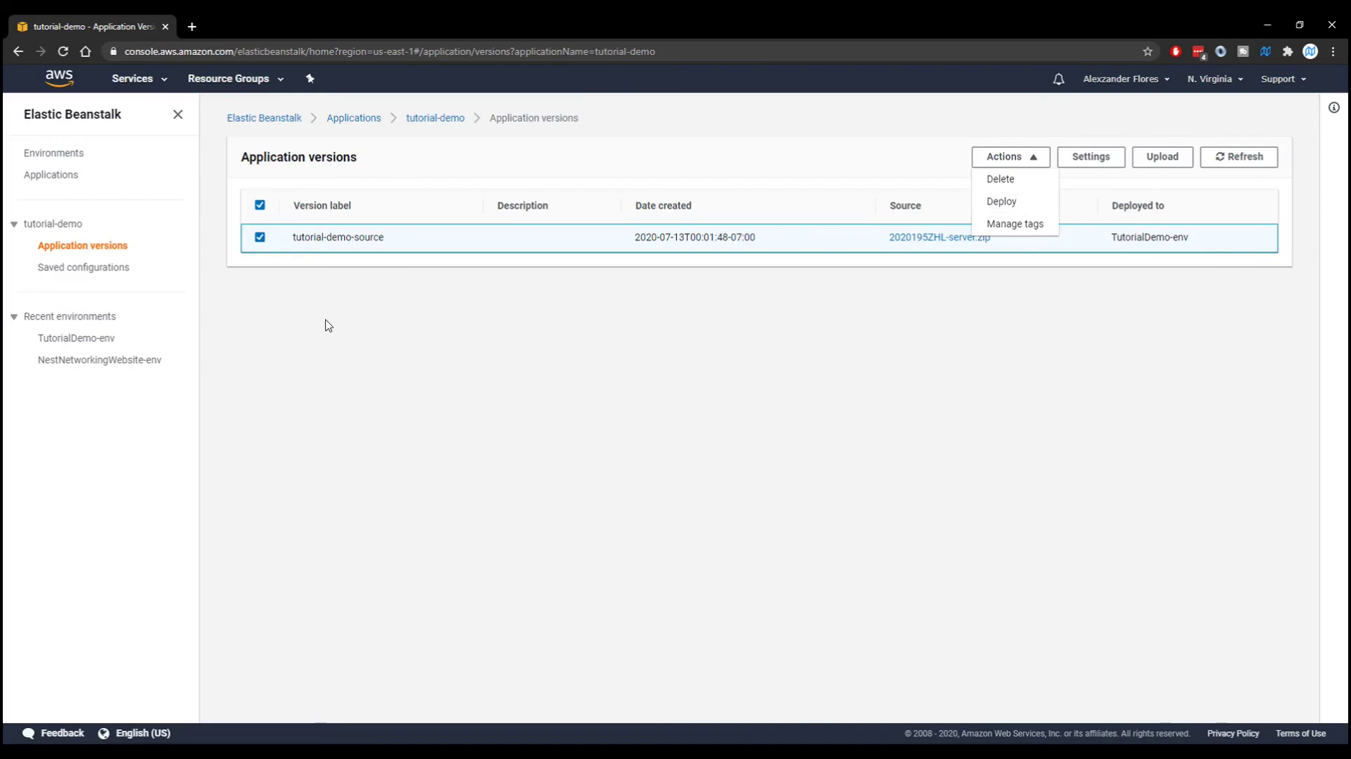
click(260, 205)
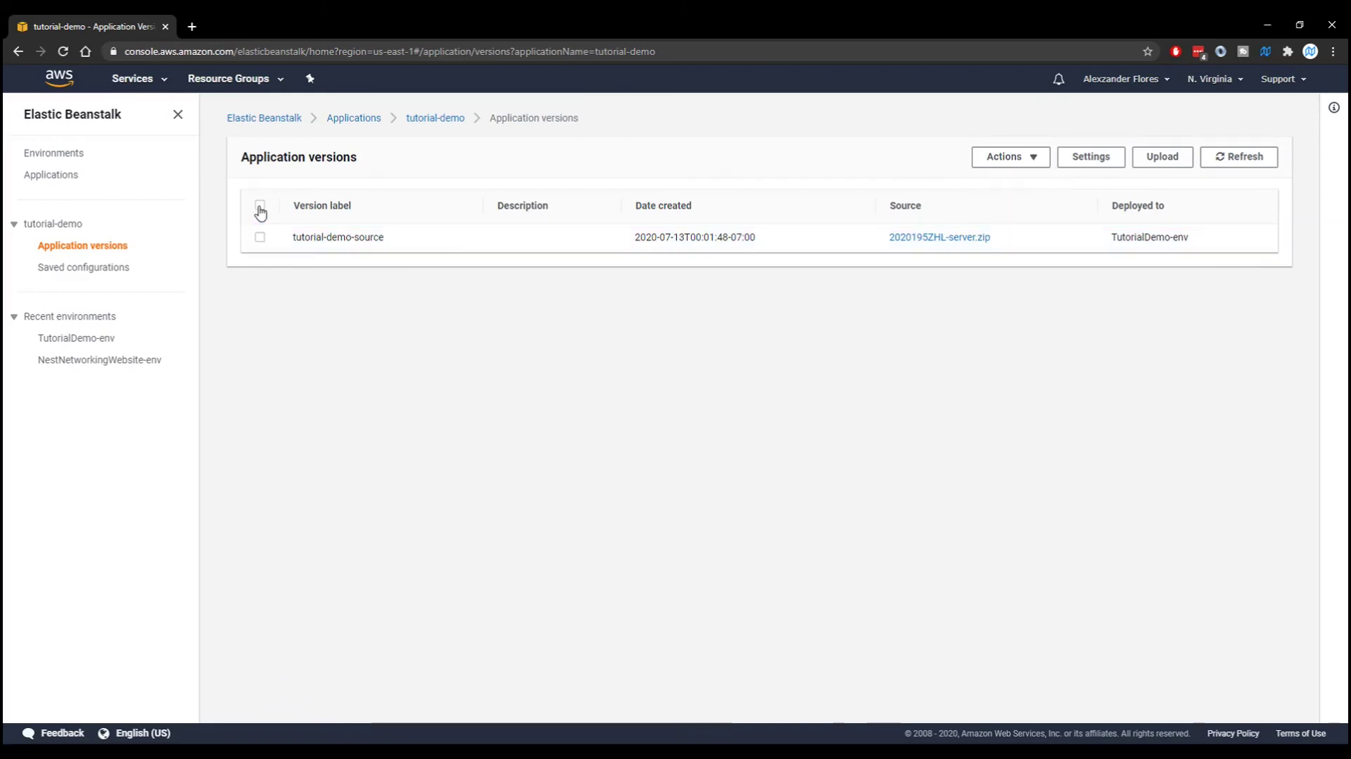